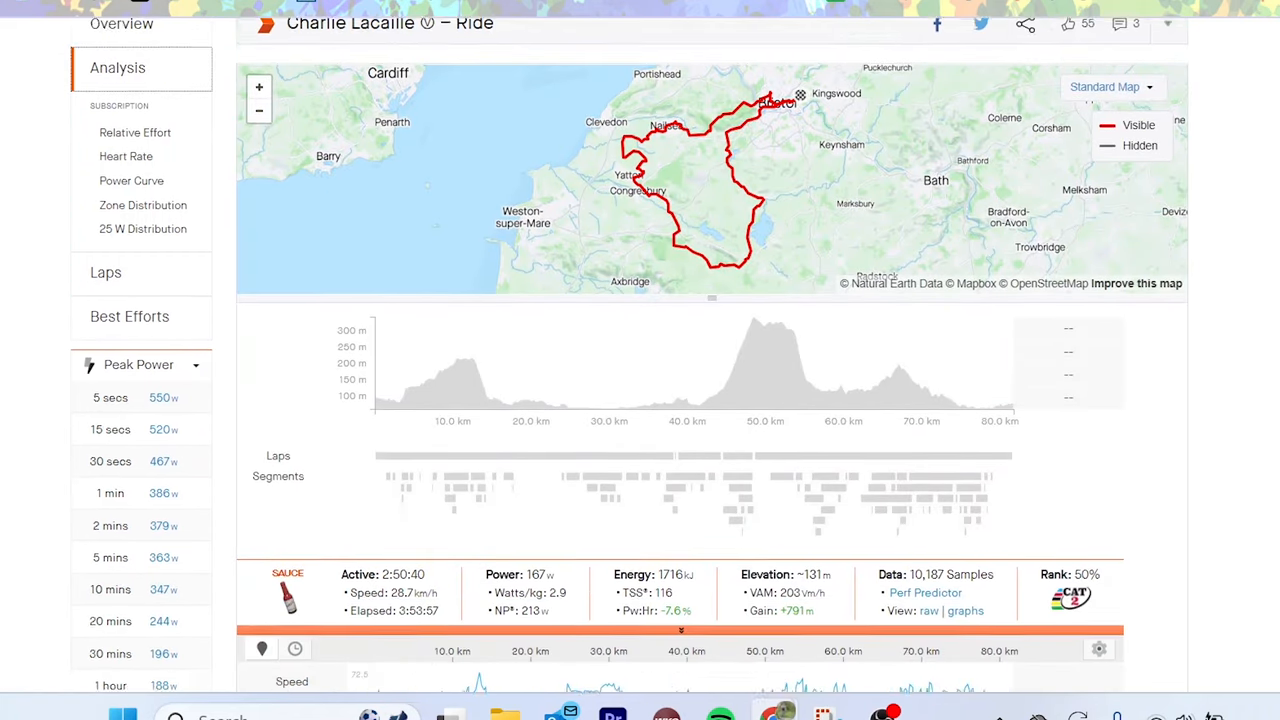
- Isolate Lap 4, the main climb, in Strava's ride analysis
{"action": "scroll", "scroll_direction": "down", "scroll_amount": 3}
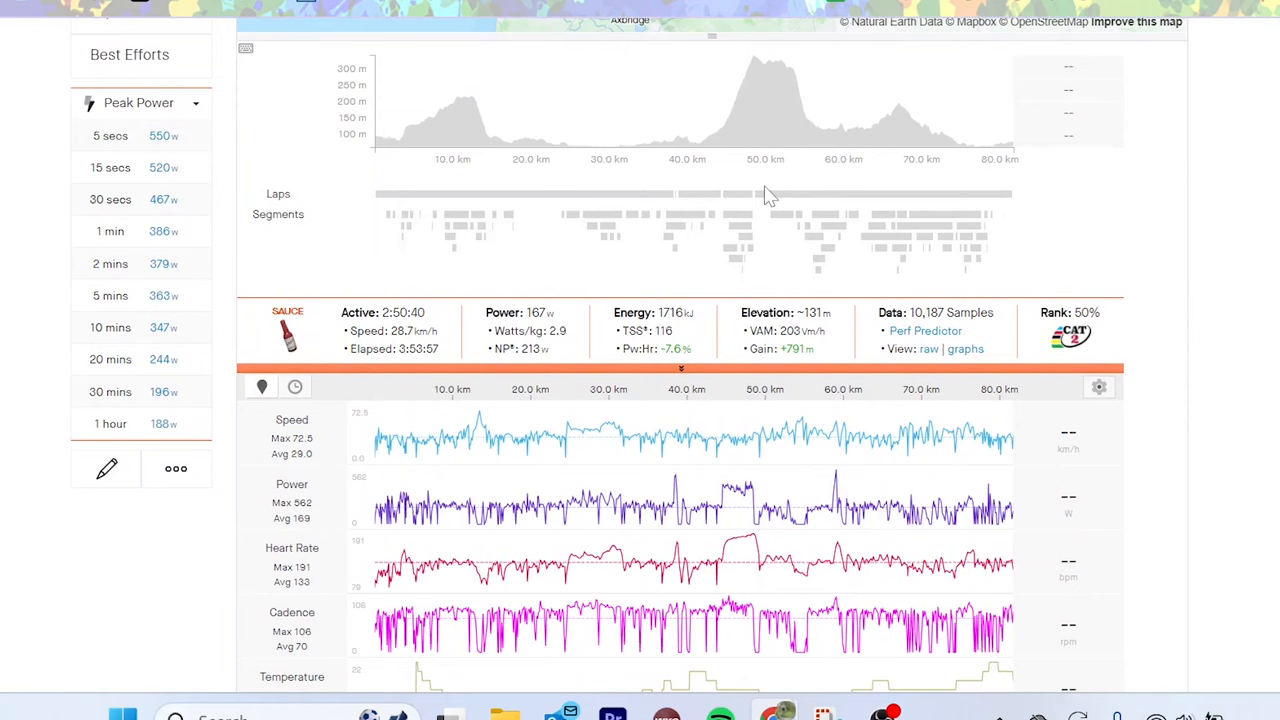
{"action": "mouse_move", "coordinate": [740, 200]}
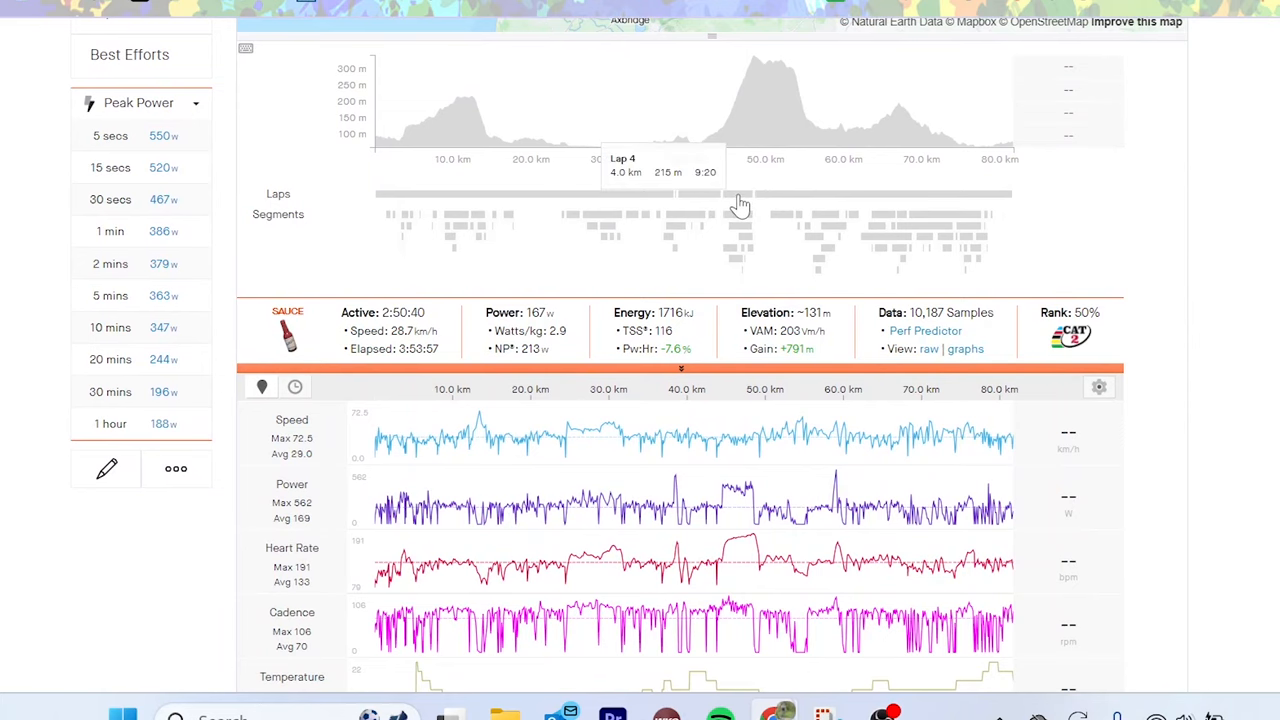
{"action": "mouse_move", "coordinate": [737, 203]}
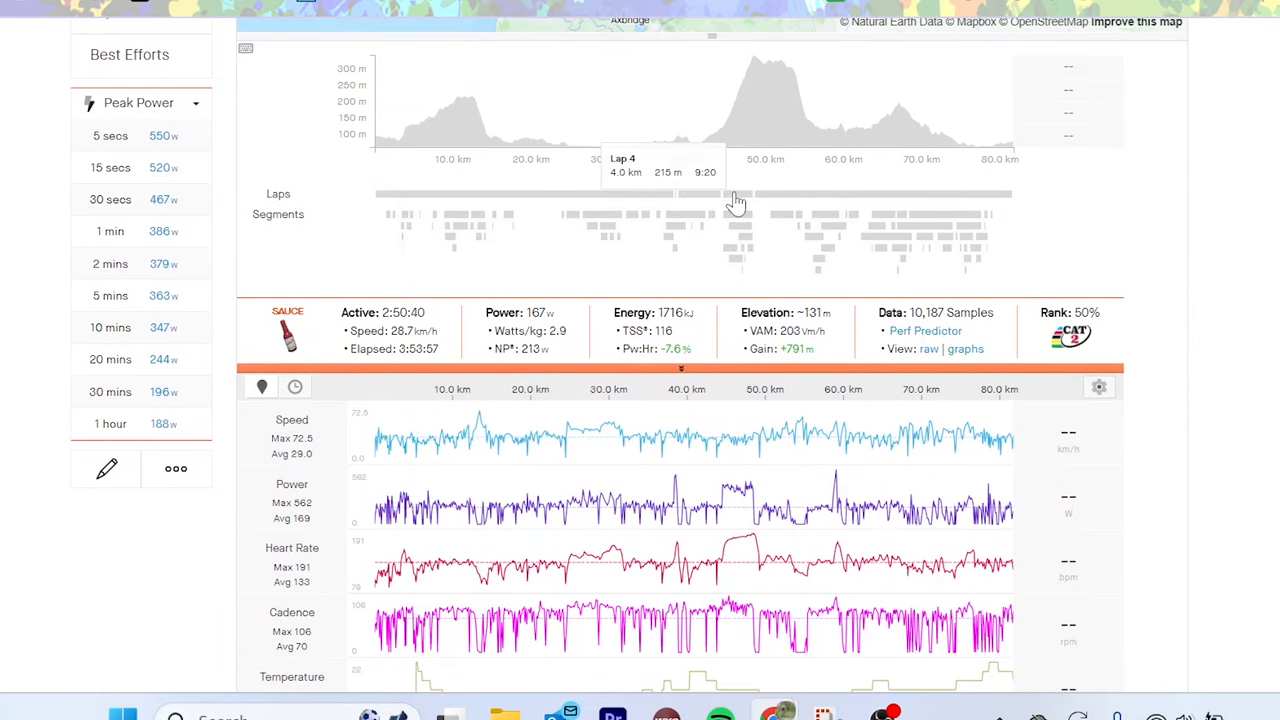
{"action": "left_click", "coordinate": [737, 194]}
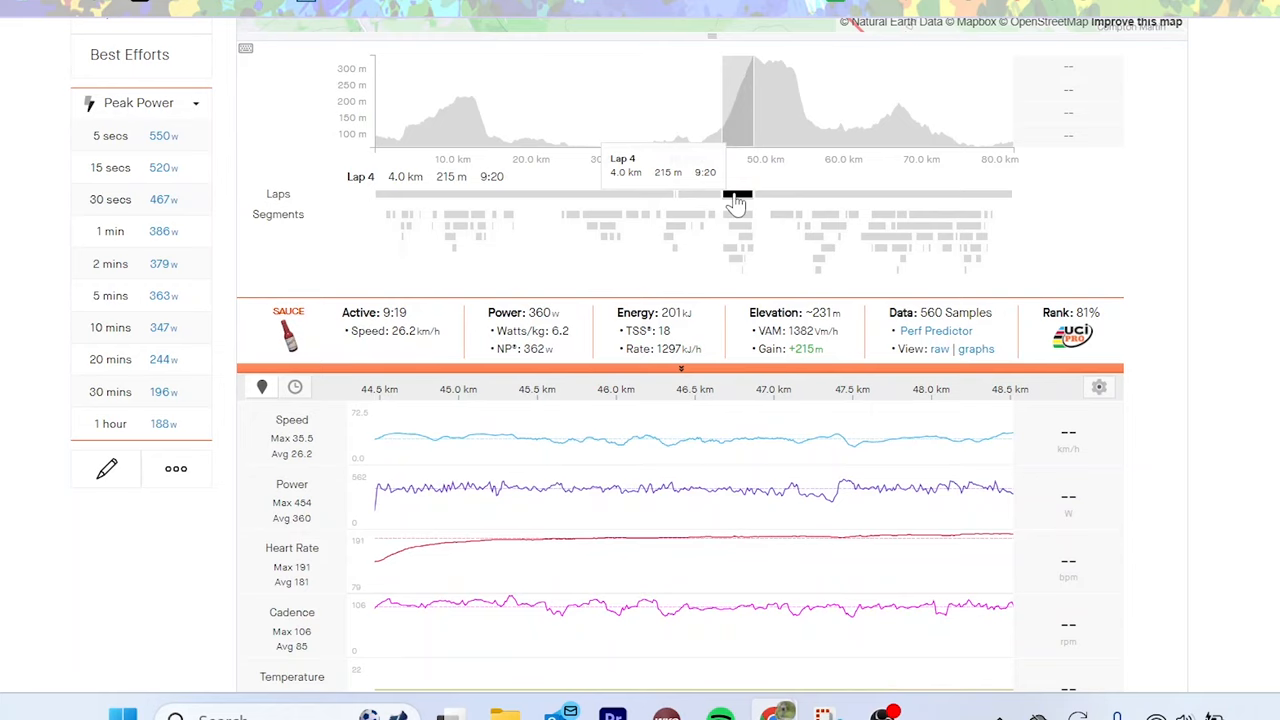
{"action": "mouse_move", "coordinate": [575, 333]}
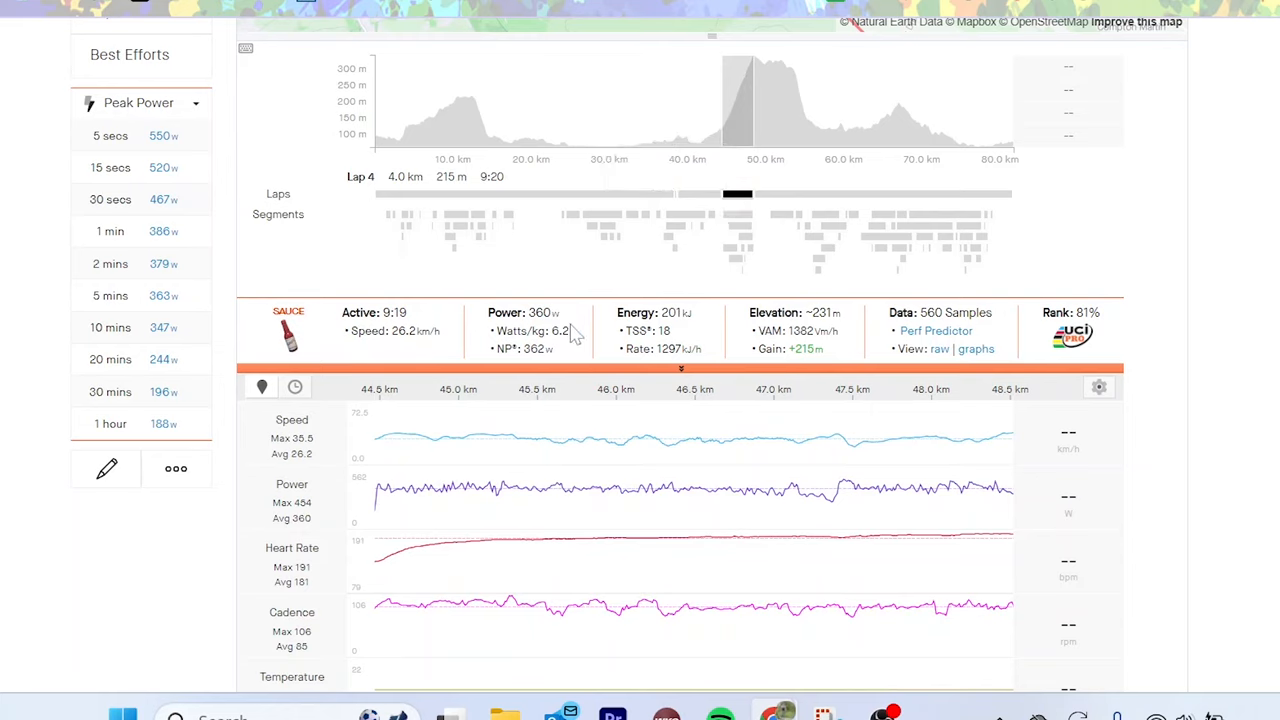
{"action": "mouse_move", "coordinate": [533, 331]}
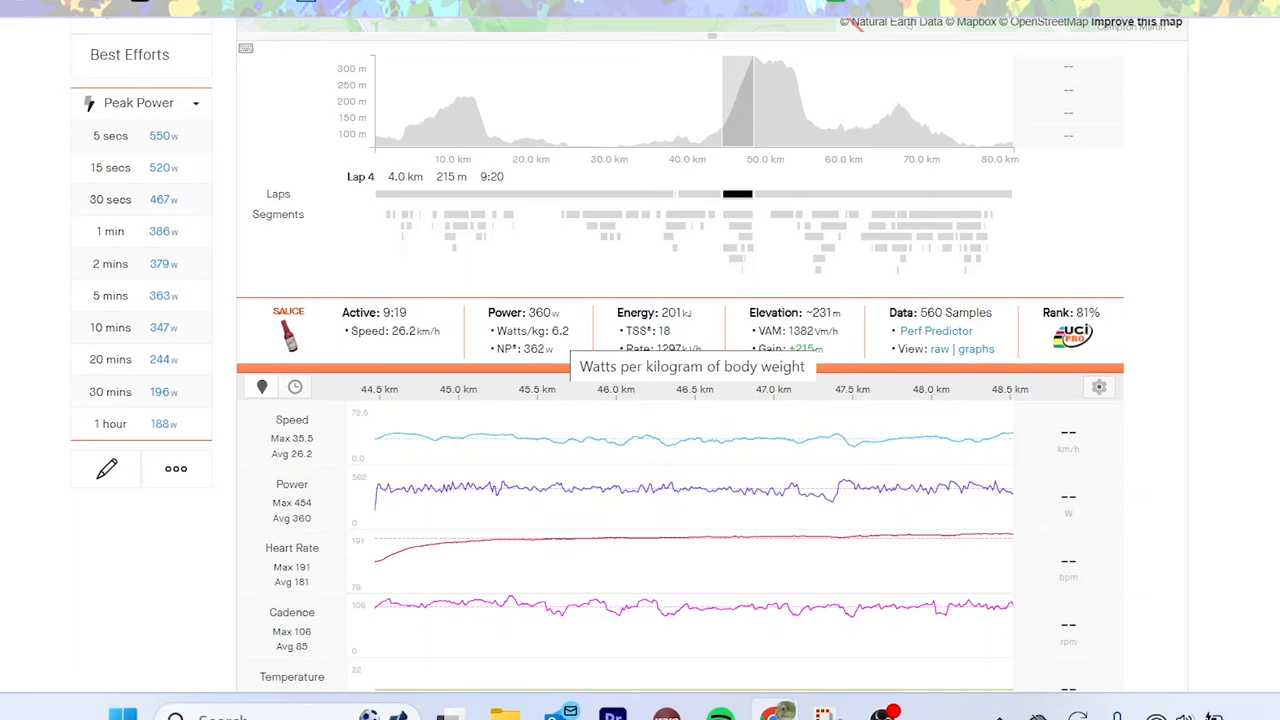
{"action": "mouse_move", "coordinate": [743, 227]}
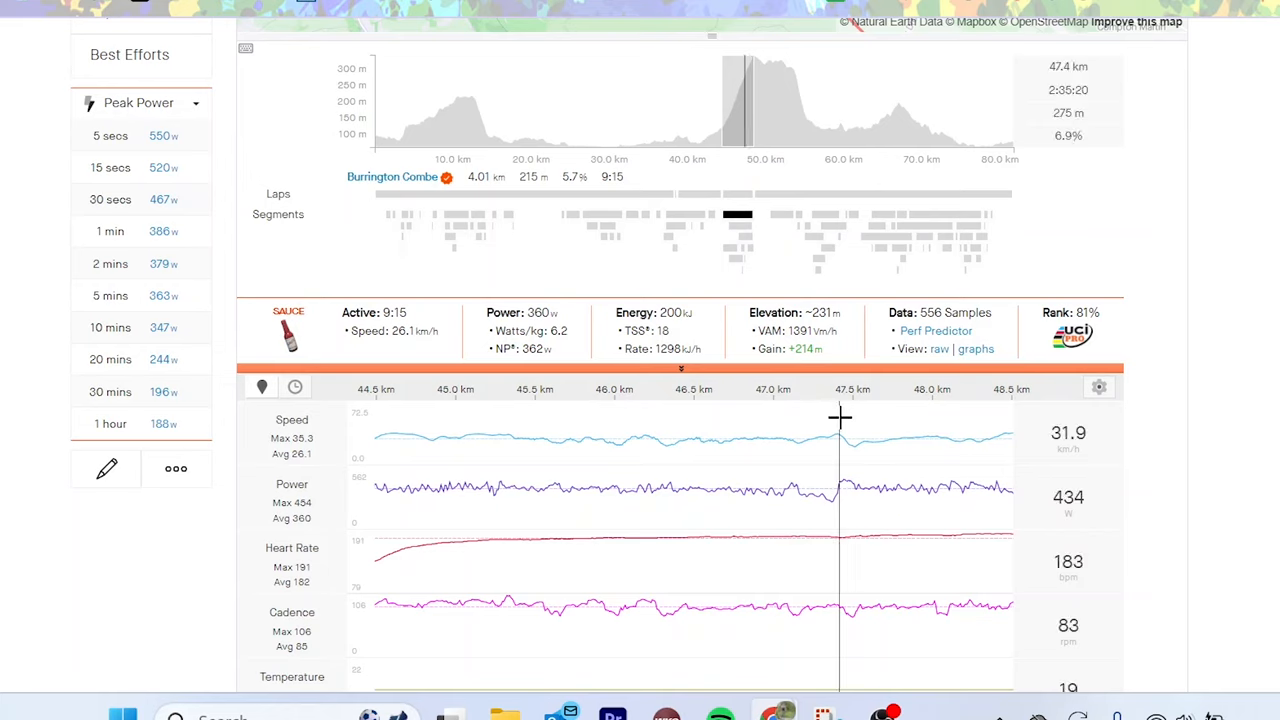
{"action": "mouse_move", "coordinate": [836, 418]}
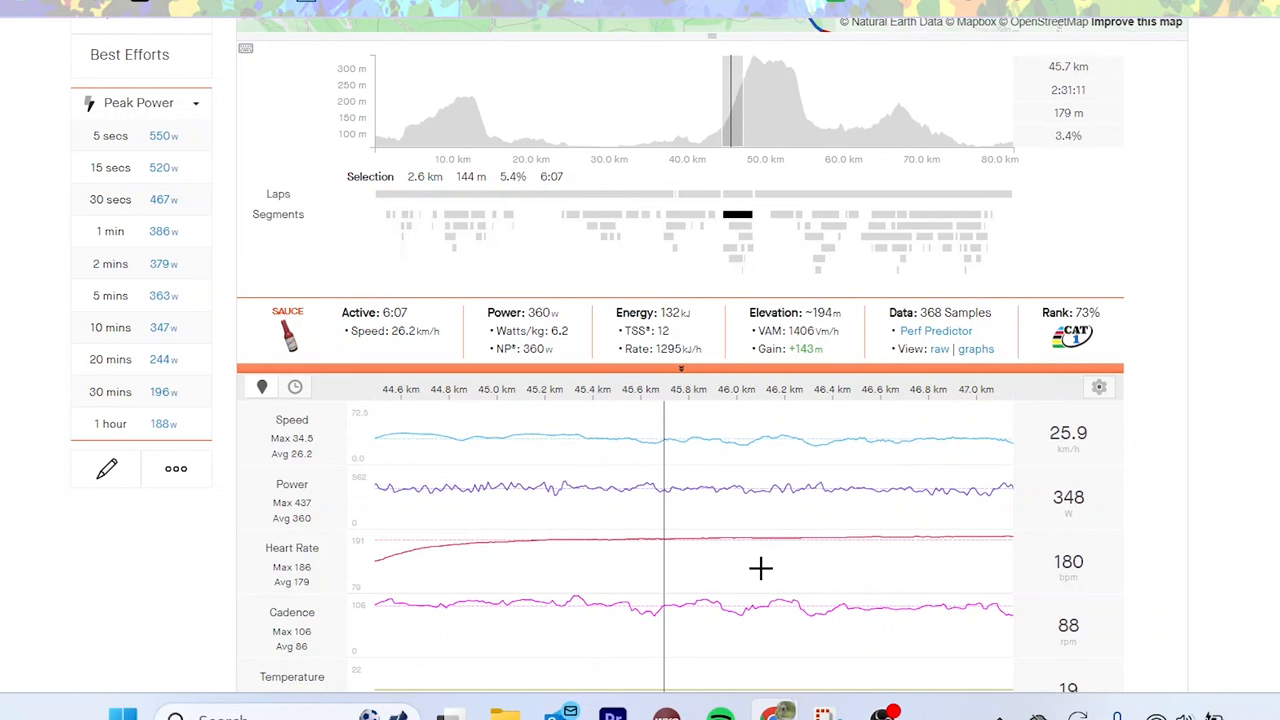
{"action": "mouse_move", "coordinate": [737, 215]}
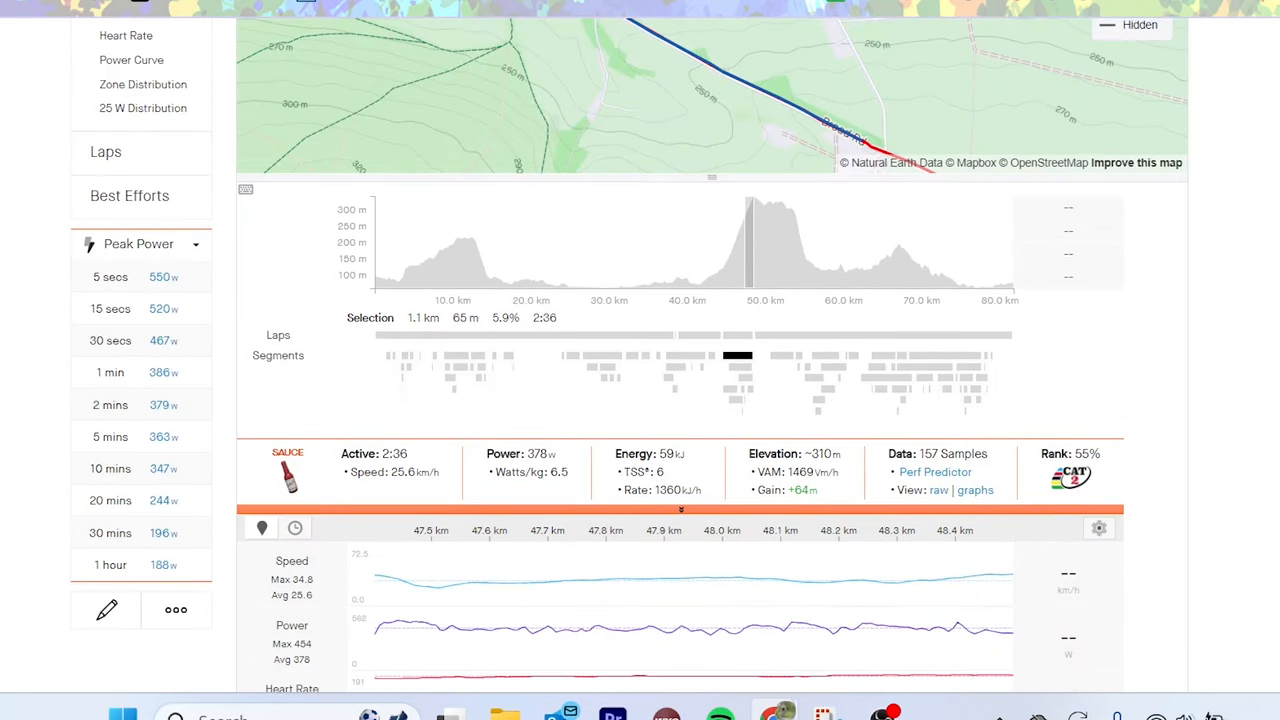
- Scroll Strava's analysis to review full Lap 4 stats: 360 W over 9:19
{"action": "scroll", "scroll_direction": "down", "scroll_amount": 3}
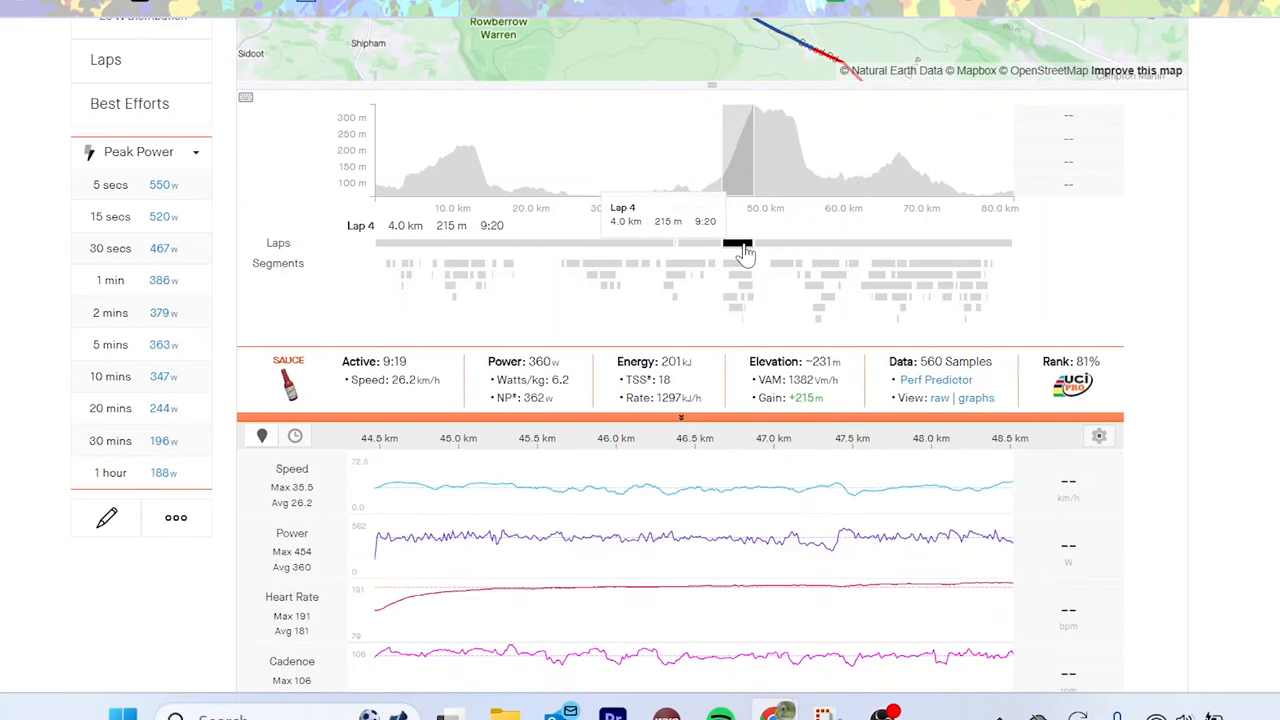
{"action": "mouse_move", "coordinate": [832, 477]}
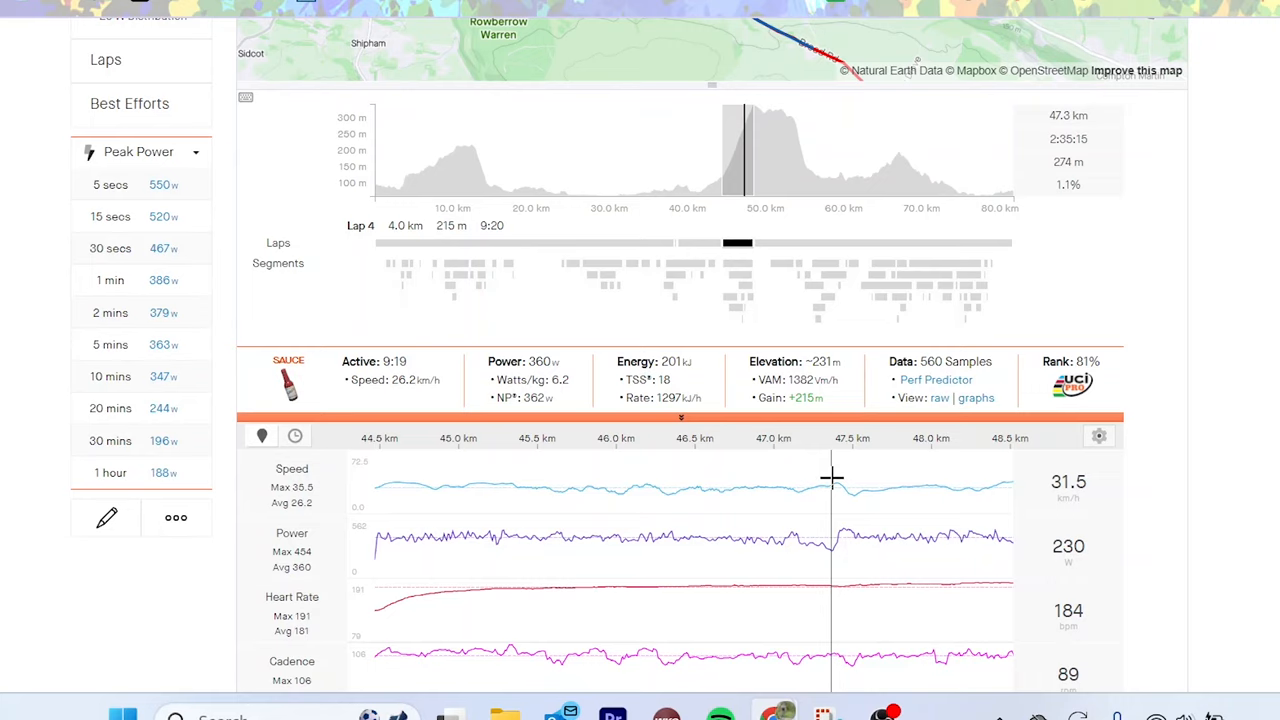
{"action": "mouse_move", "coordinate": [808, 480]}
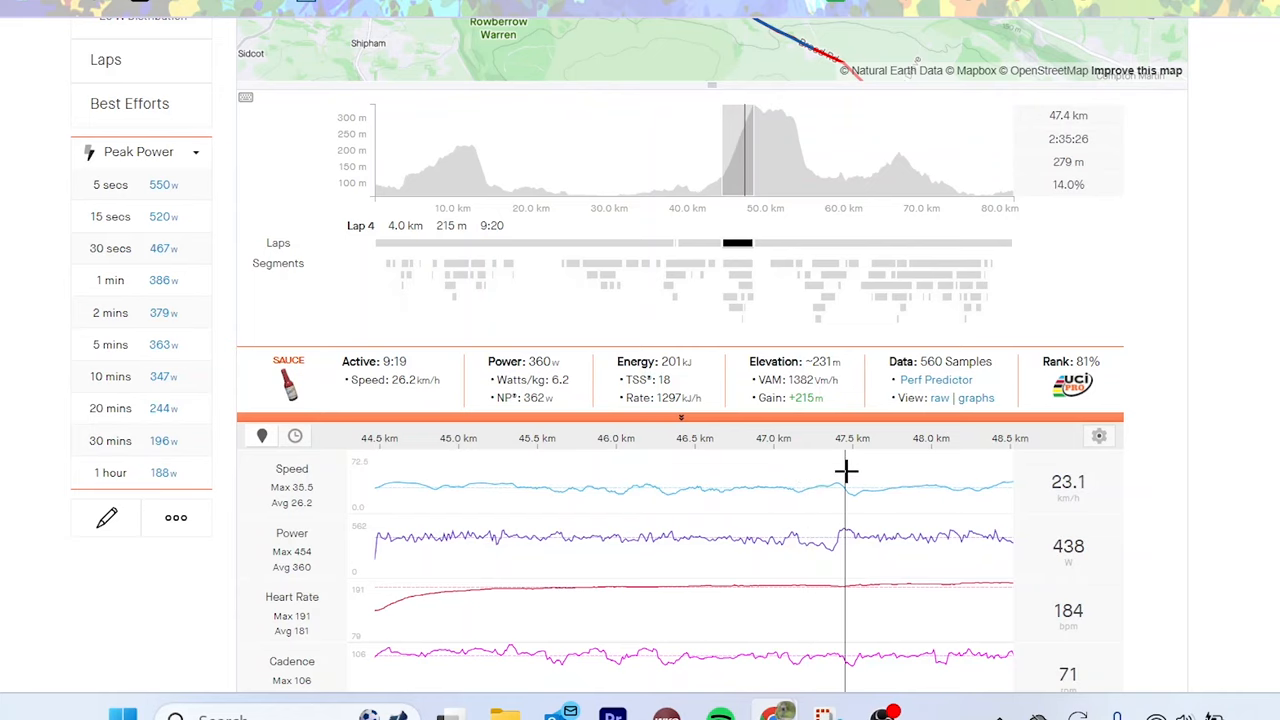
{"action": "mouse_move", "coordinate": [846, 473]}
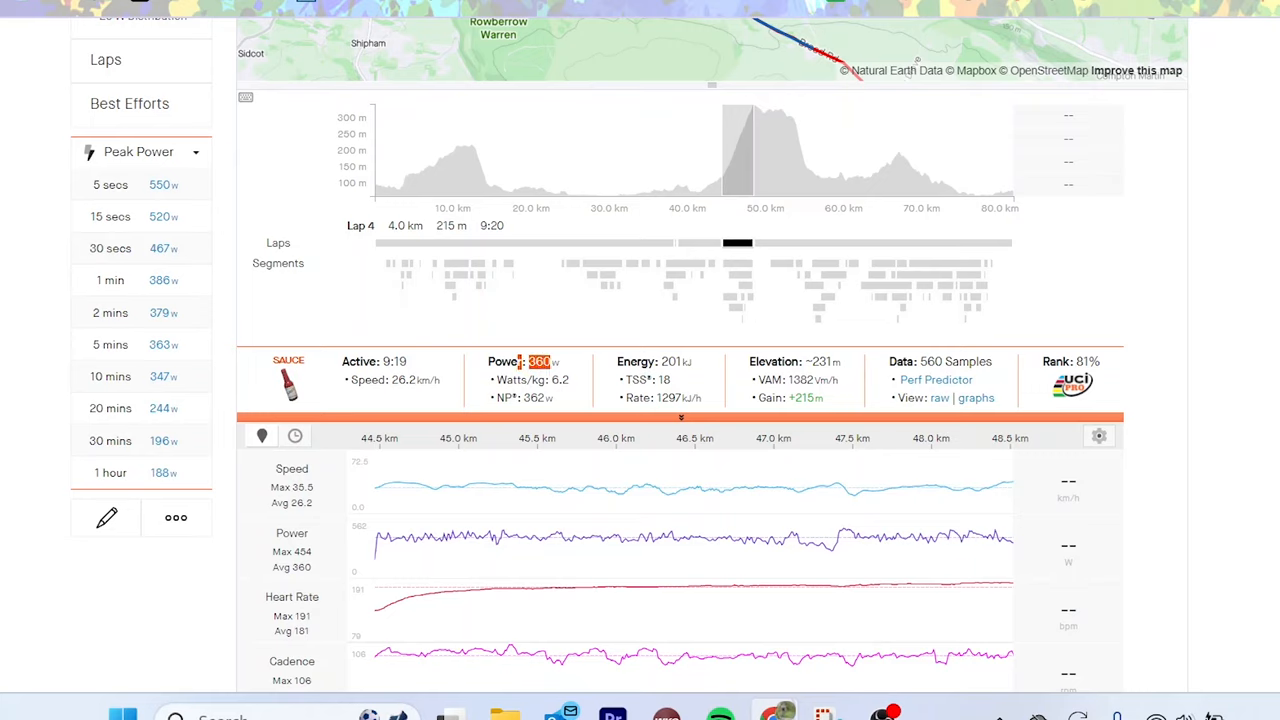
{"action": "mouse_move", "coordinate": [565, 367]}
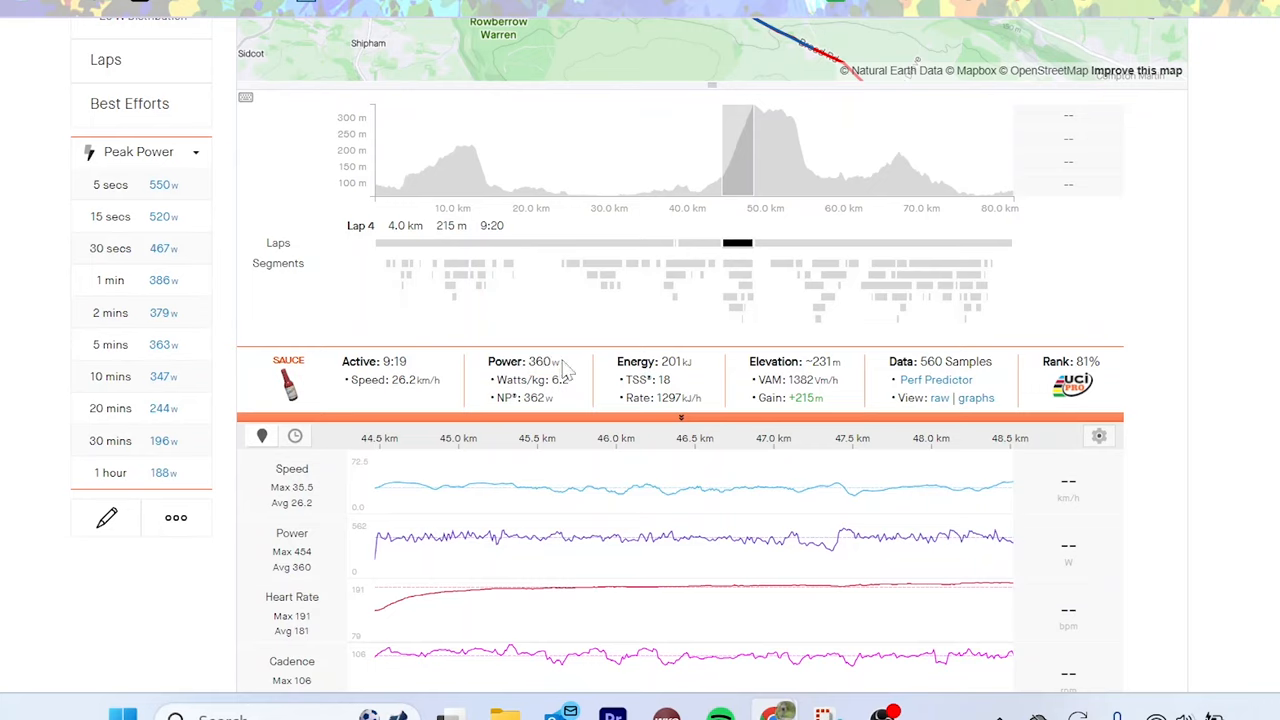
{"action": "mouse_move", "coordinate": [560, 368]}
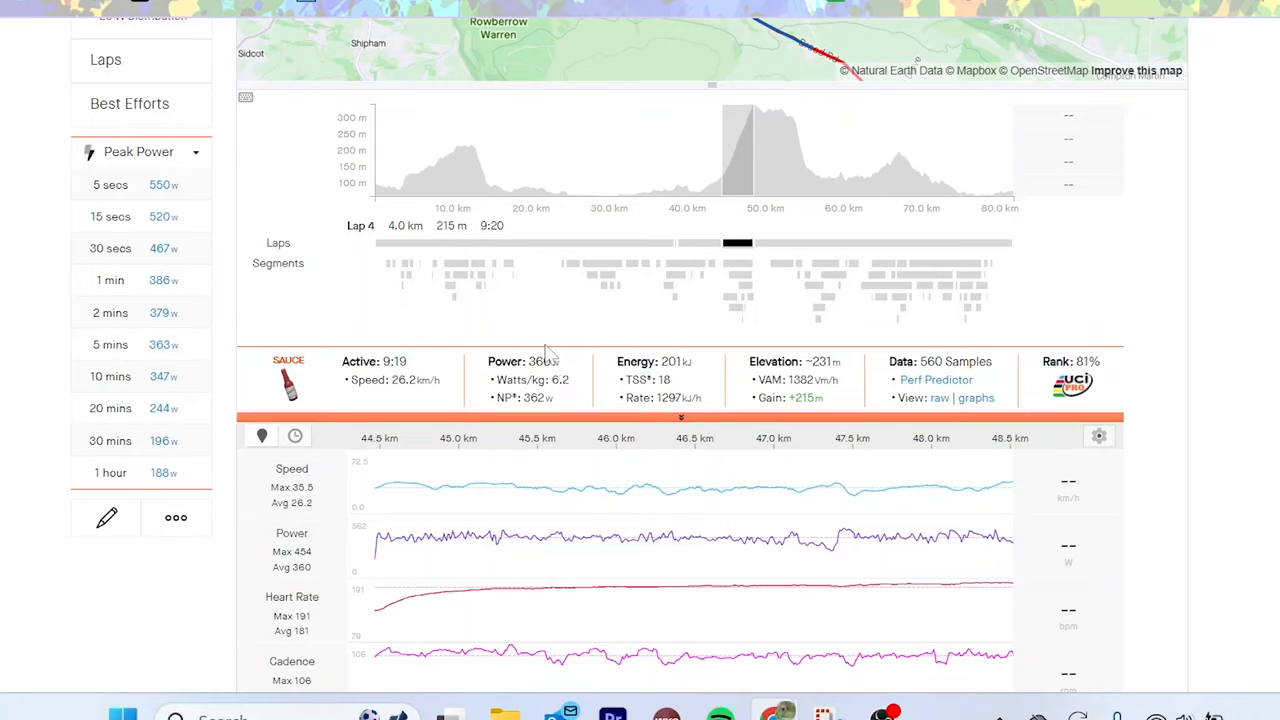
{"action": "mouse_move", "coordinate": [724, 458]}
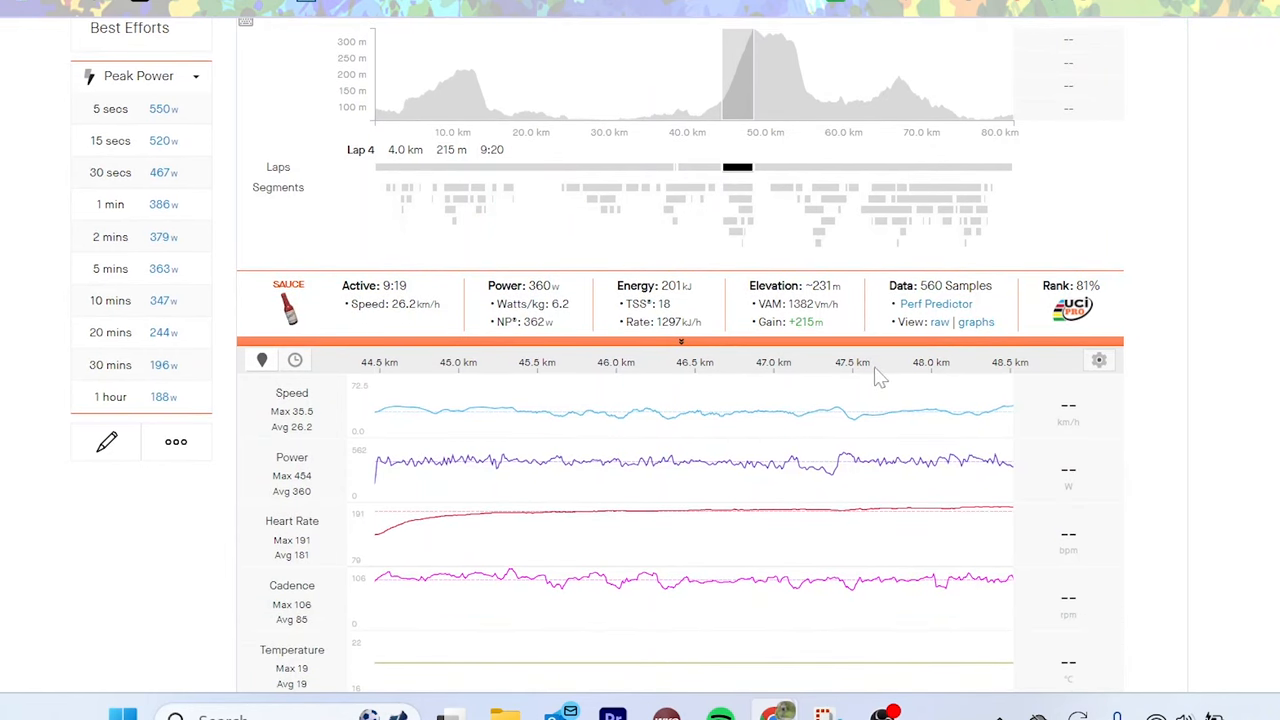
{"action": "mouse_move", "coordinate": [815, 380]}
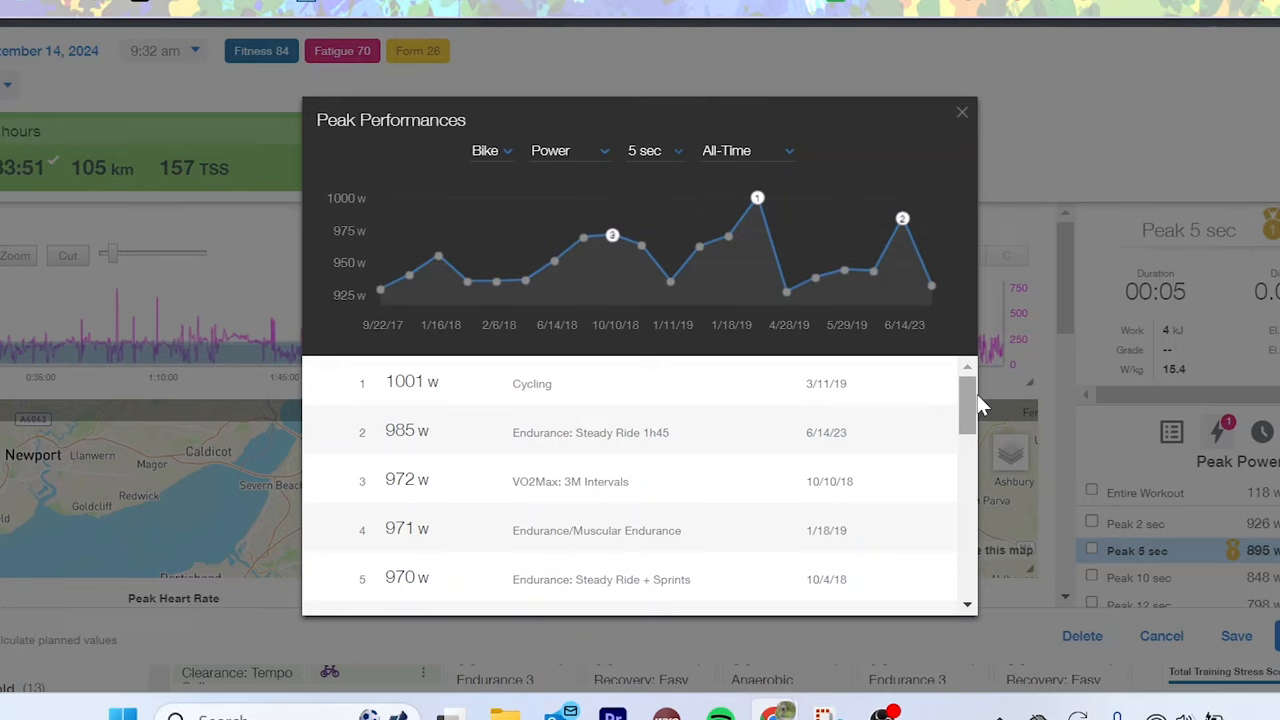
{"action": "mouse_move", "coordinate": [1015, 432]}
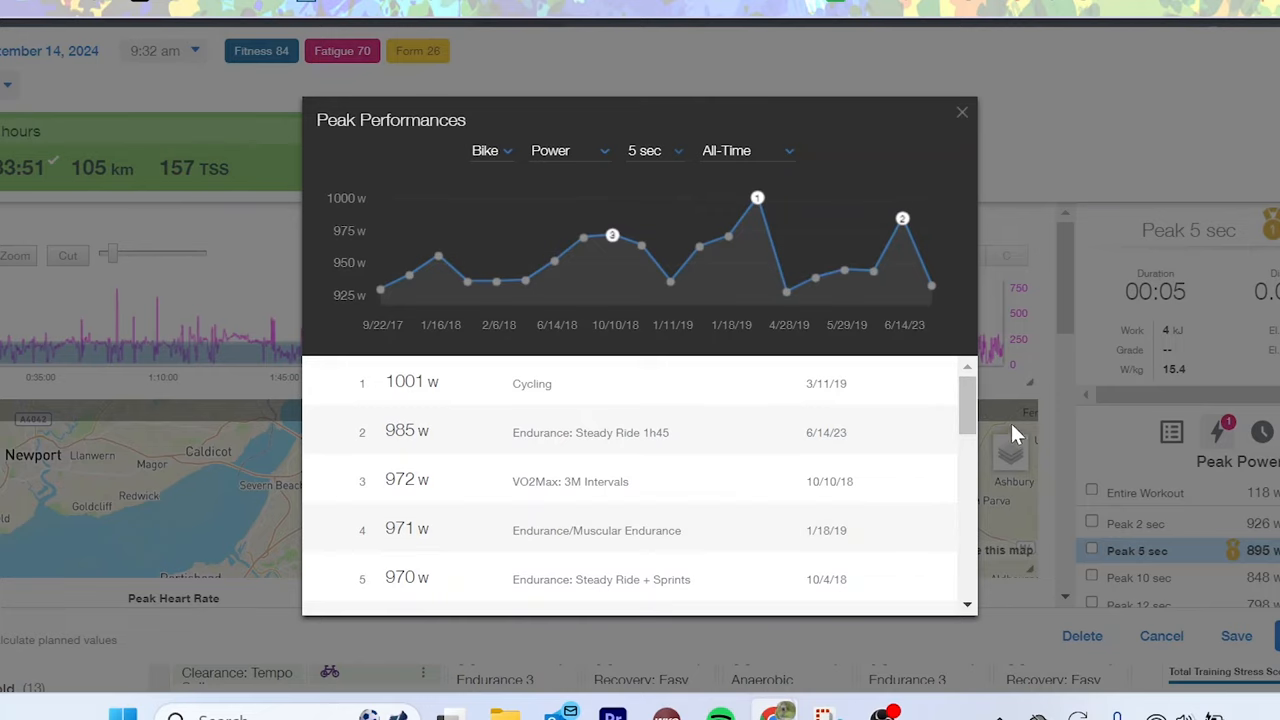
- Show the peak effort duration list, currently on 5 sec topped by 1001 W
{"action": "scroll", "scroll_direction": "down", "scroll_amount": 3}
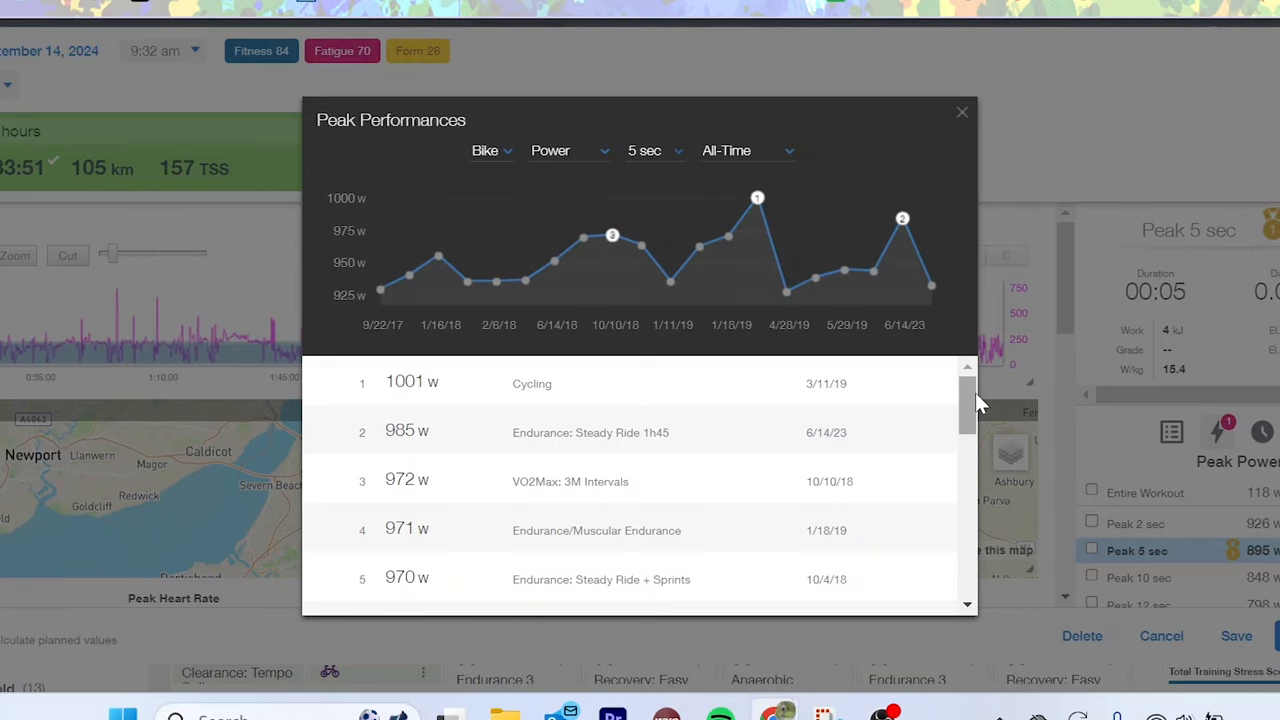
{"action": "left_click", "coordinate": [648, 150]}
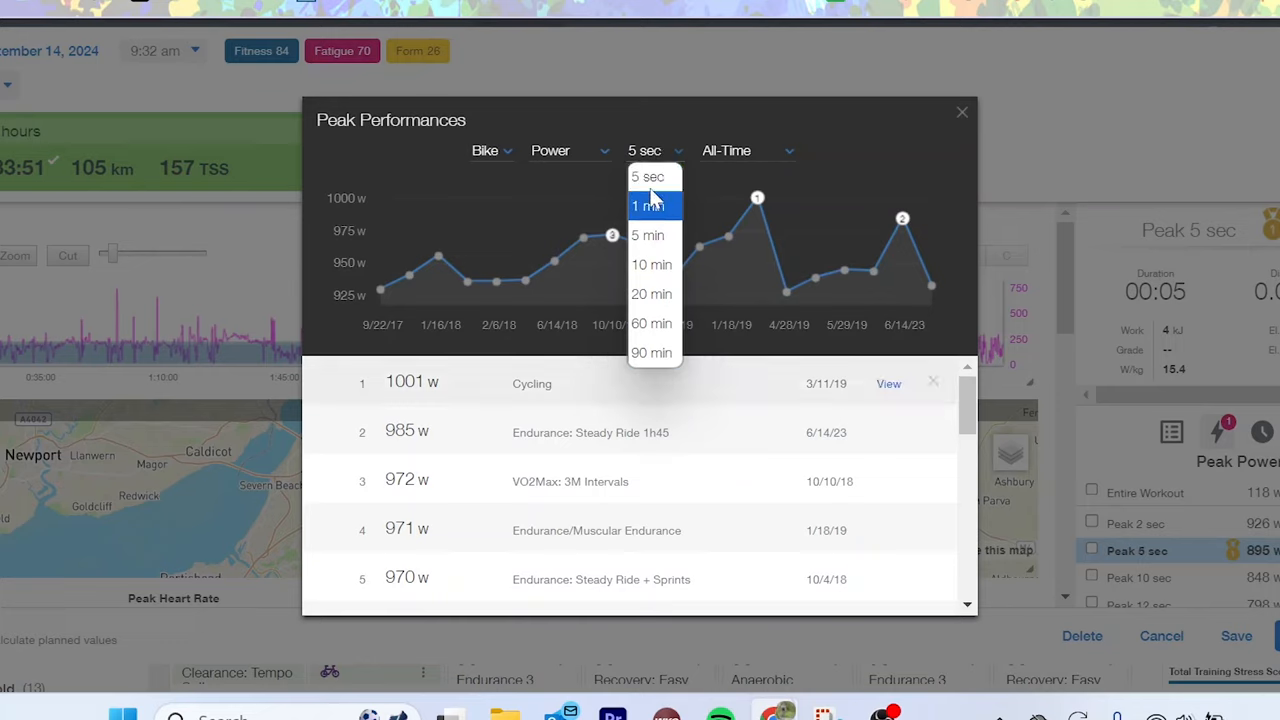
- Switch all-time peaks to 1 min, led by 580 W from 5/17/24
{"action": "left_click", "coordinate": [647, 205]}
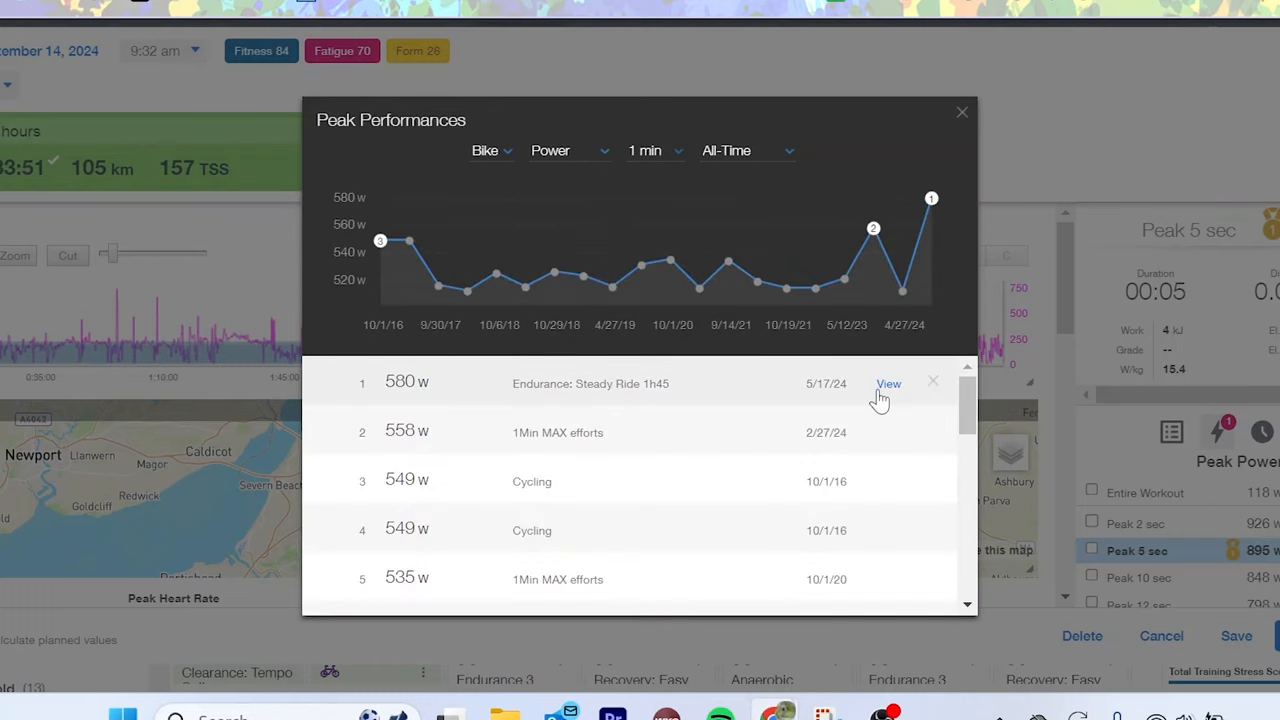
{"action": "mouse_move", "coordinate": [752, 383]}
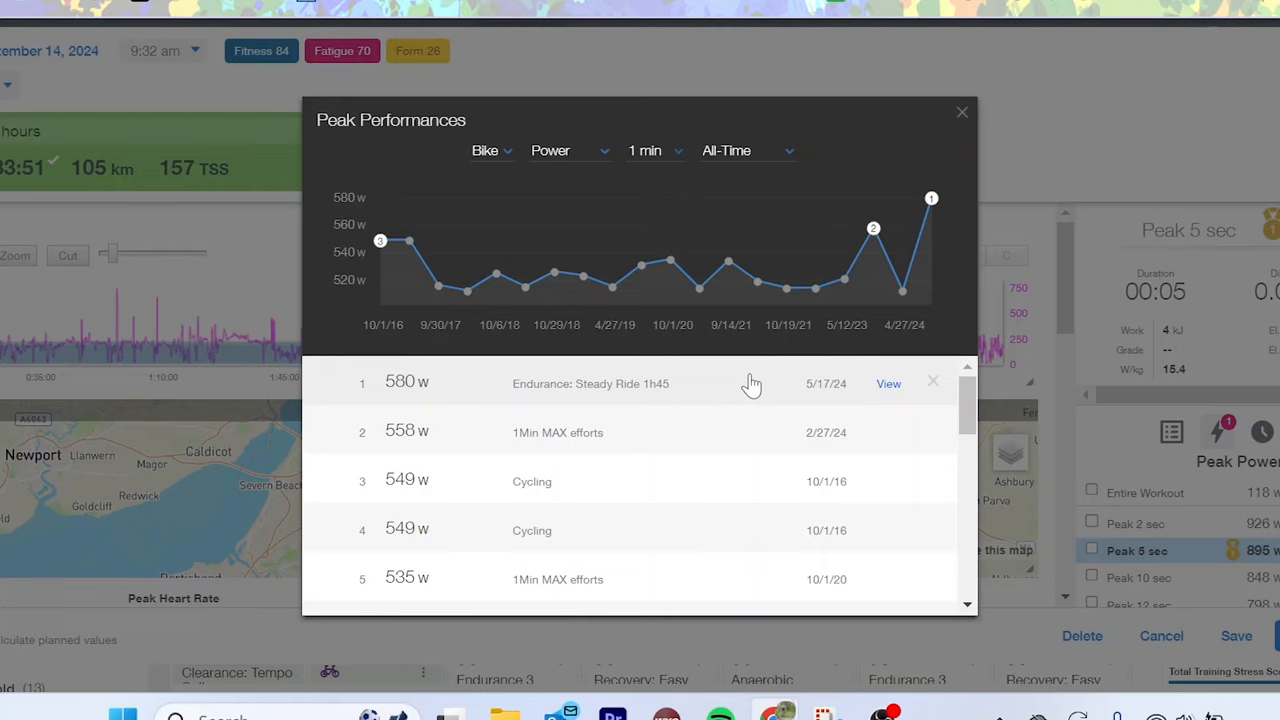
{"action": "left_click", "coordinate": [655, 150]}
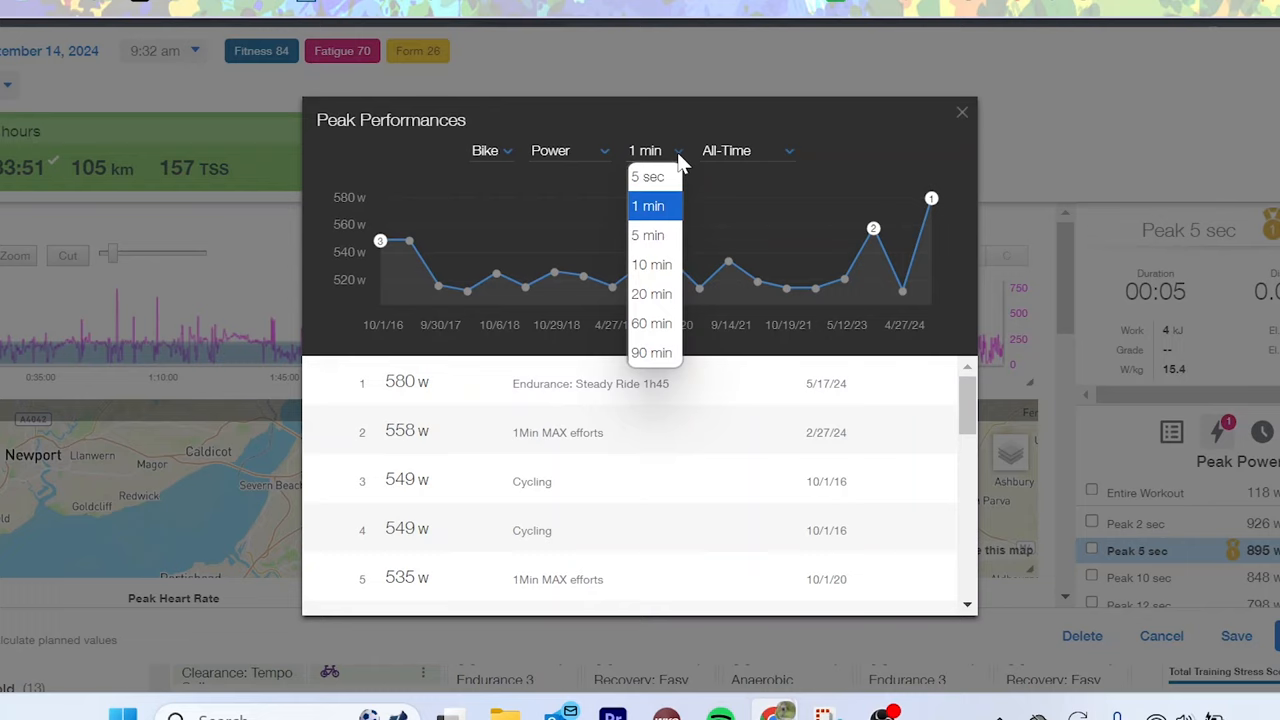
- Select 5 min peaks and view the 397 W Endurance 3 hours ride from 2/9/24
{"action": "left_click", "coordinate": [647, 235]}
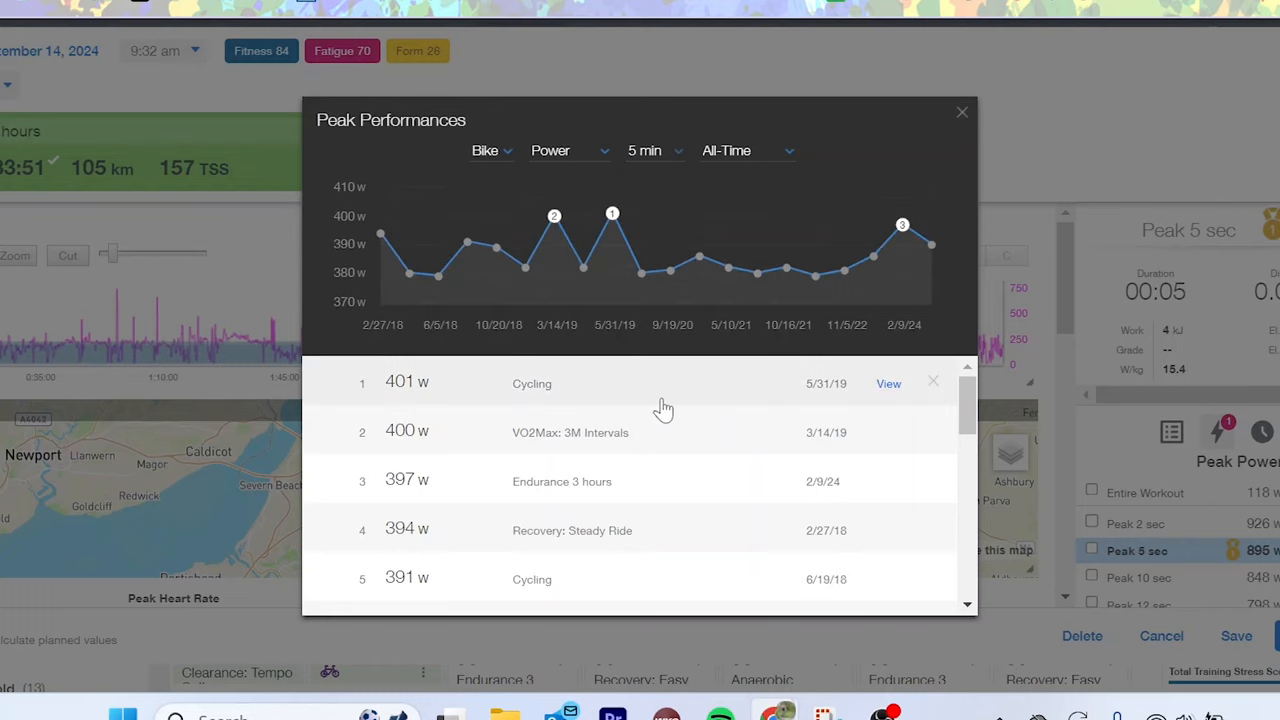
{"action": "mouse_move", "coordinate": [700, 485]}
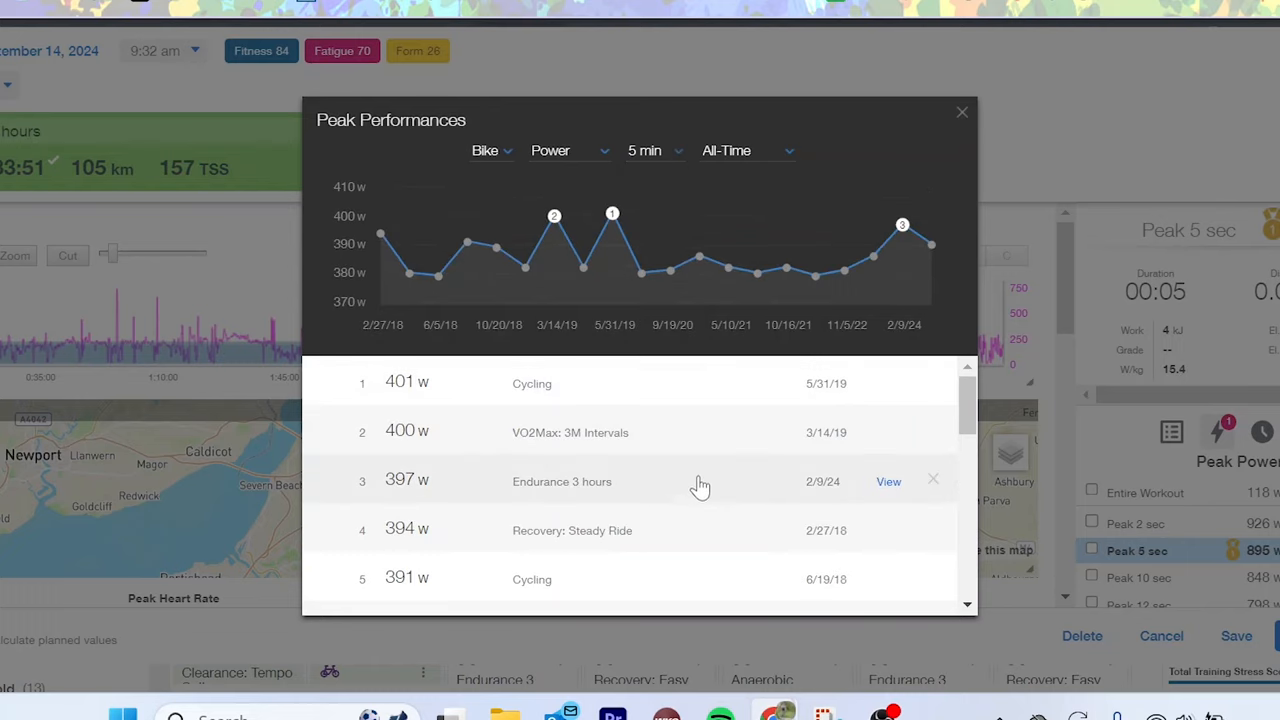
{"action": "left_click", "coordinate": [888, 481]}
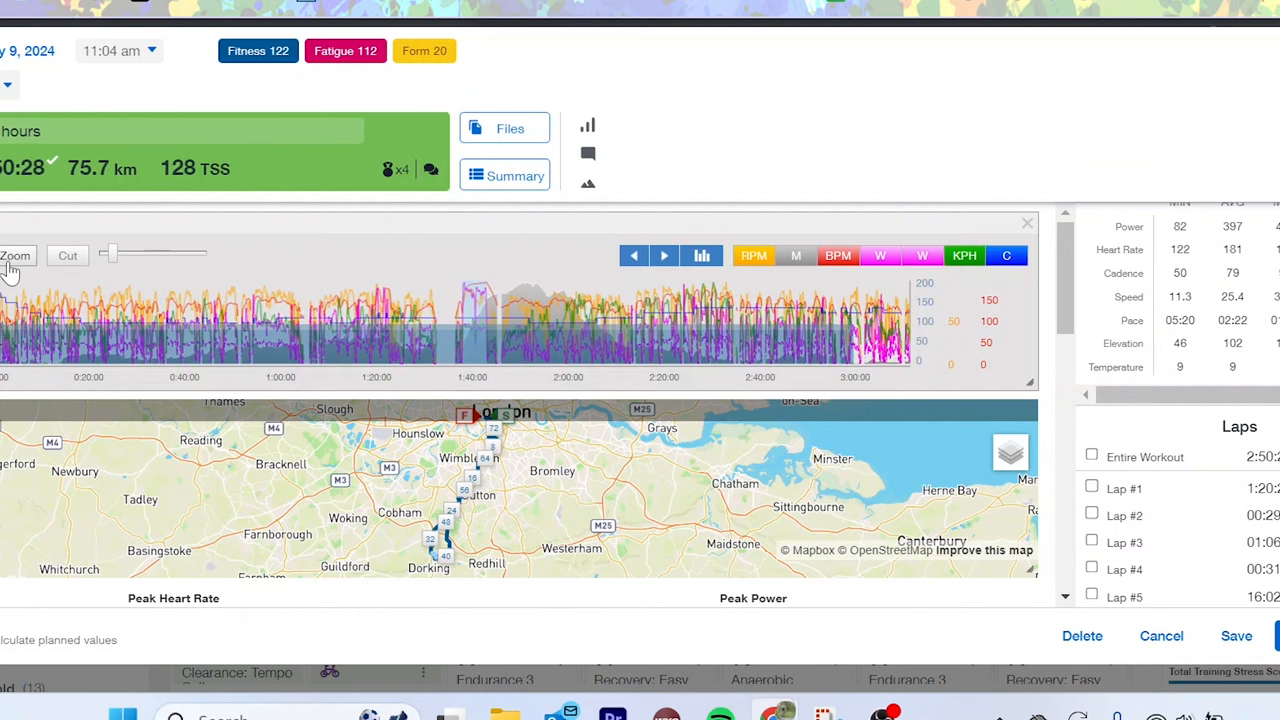
- Close the Endurance 3 hours workout, back to the September 2024 calendar
{"action": "left_click", "coordinate": [16, 255]}
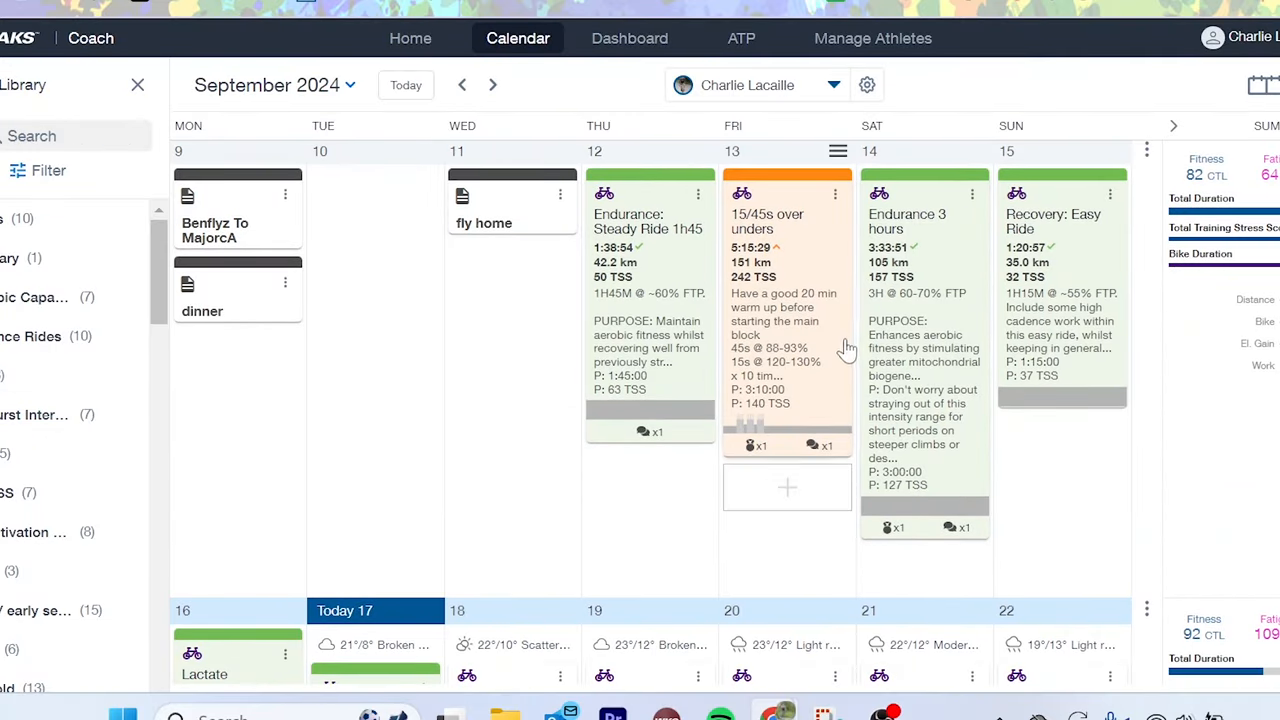
- From the 13 September over-unders workout, show all-time 10-minute peaks led by 355 W
{"action": "left_click", "coordinate": [767, 221]}
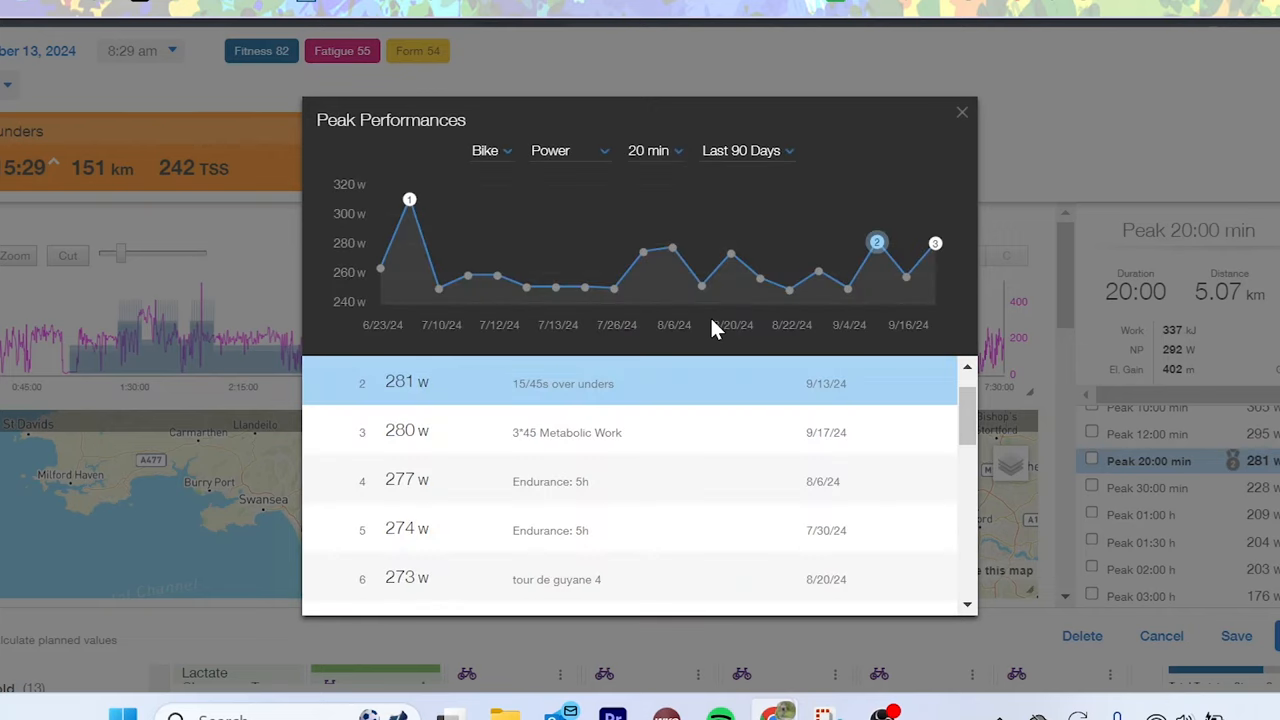
{"action": "left_click", "coordinate": [742, 150]}
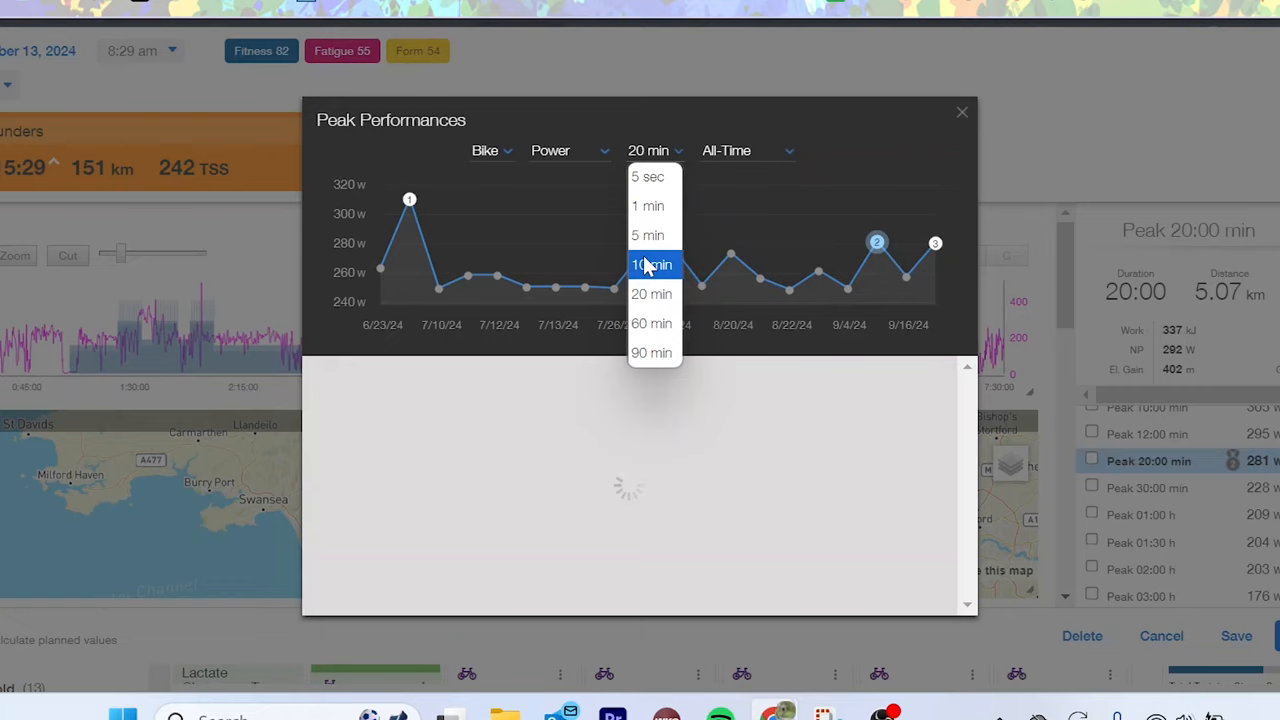
{"action": "left_click", "coordinate": [651, 264]}
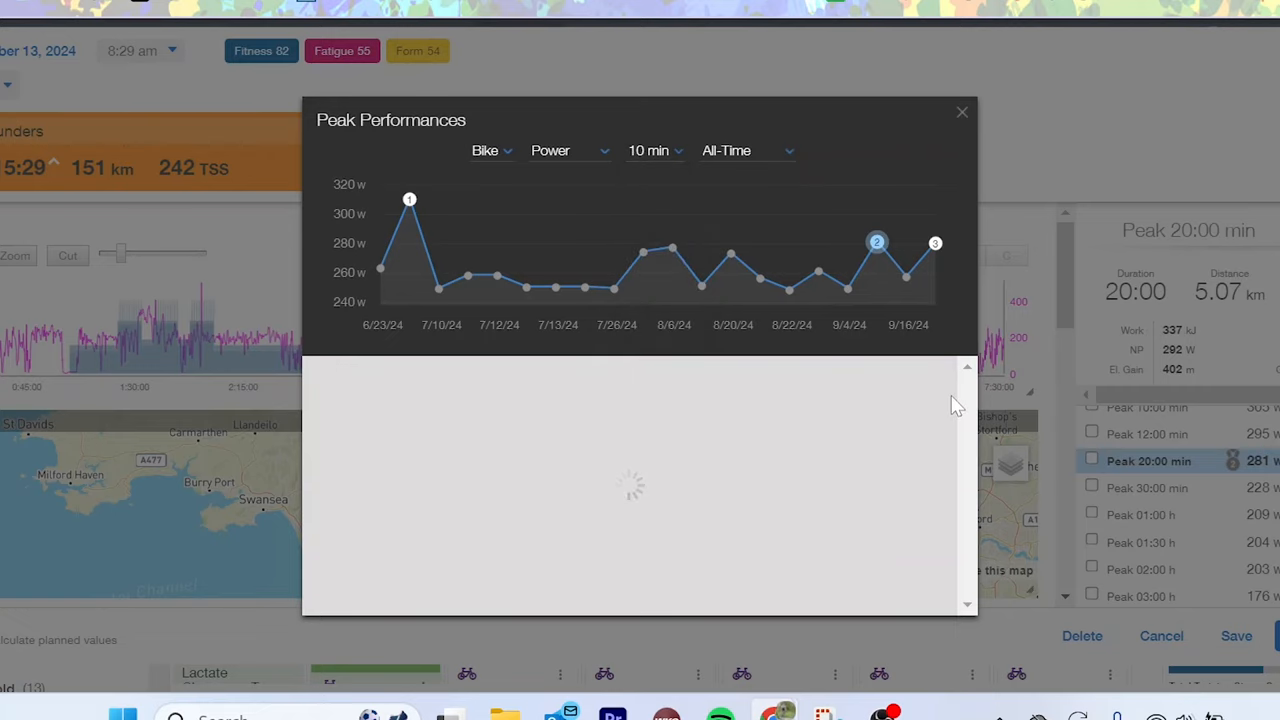
{"action": "left_click", "coordinate": [648, 150]}
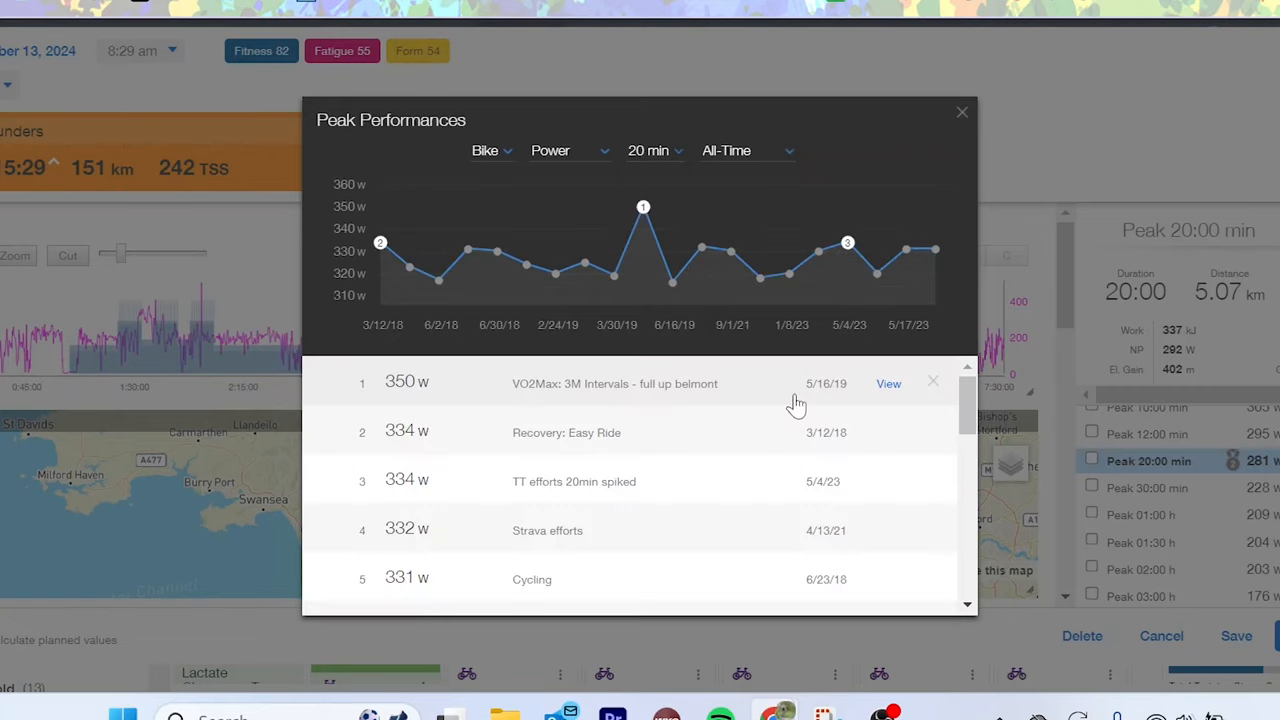
{"action": "left_click", "coordinate": [648, 150]}
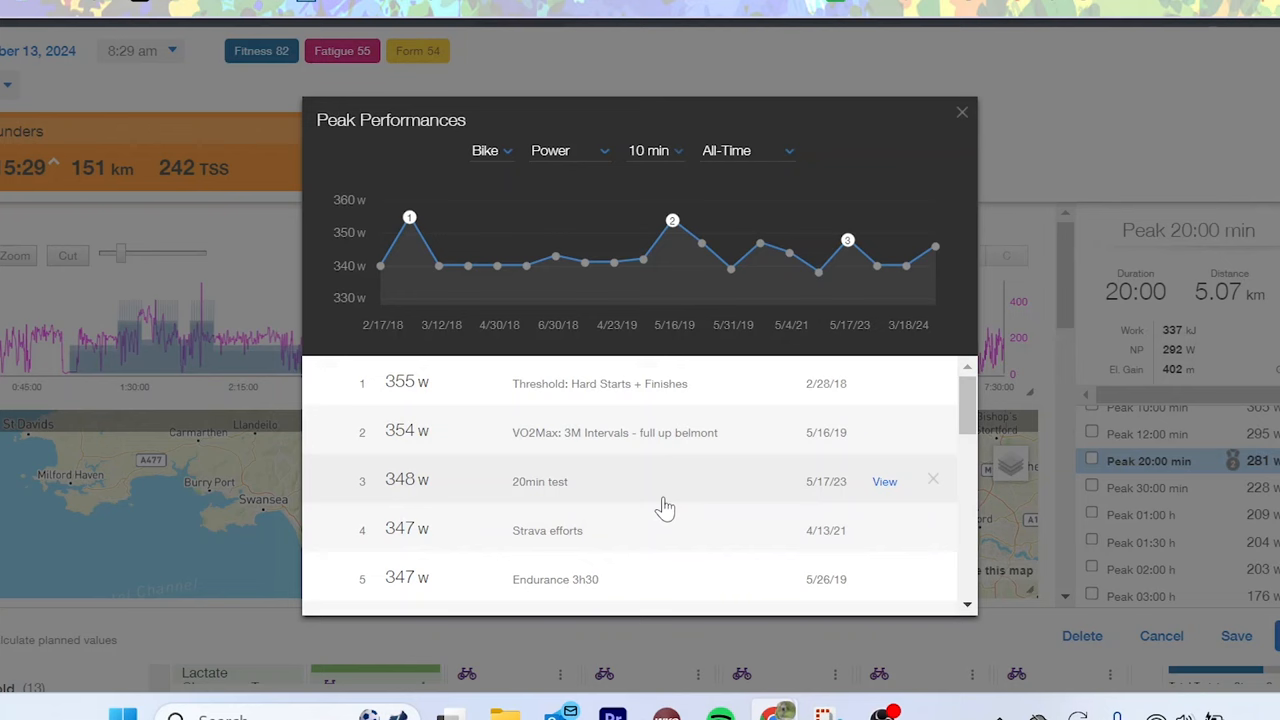
{"action": "mouse_move", "coordinate": [687, 485]}
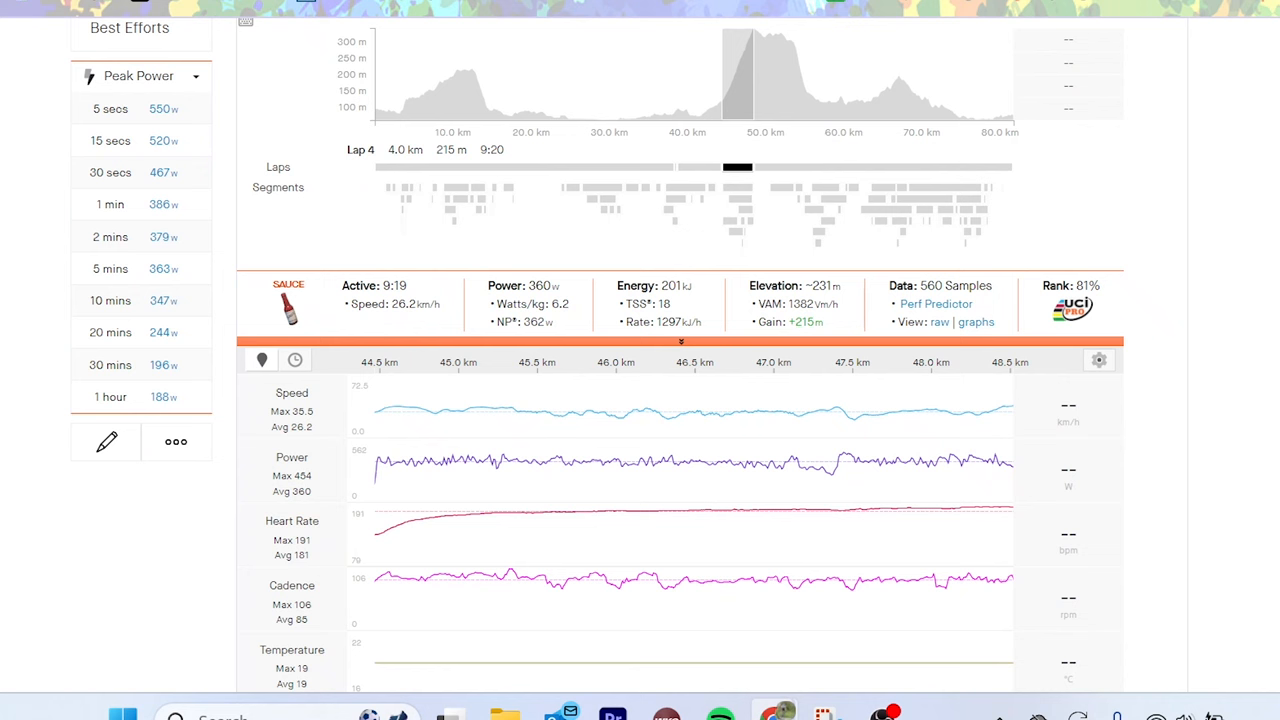
{"action": "mouse_move", "coordinate": [705, 328]}
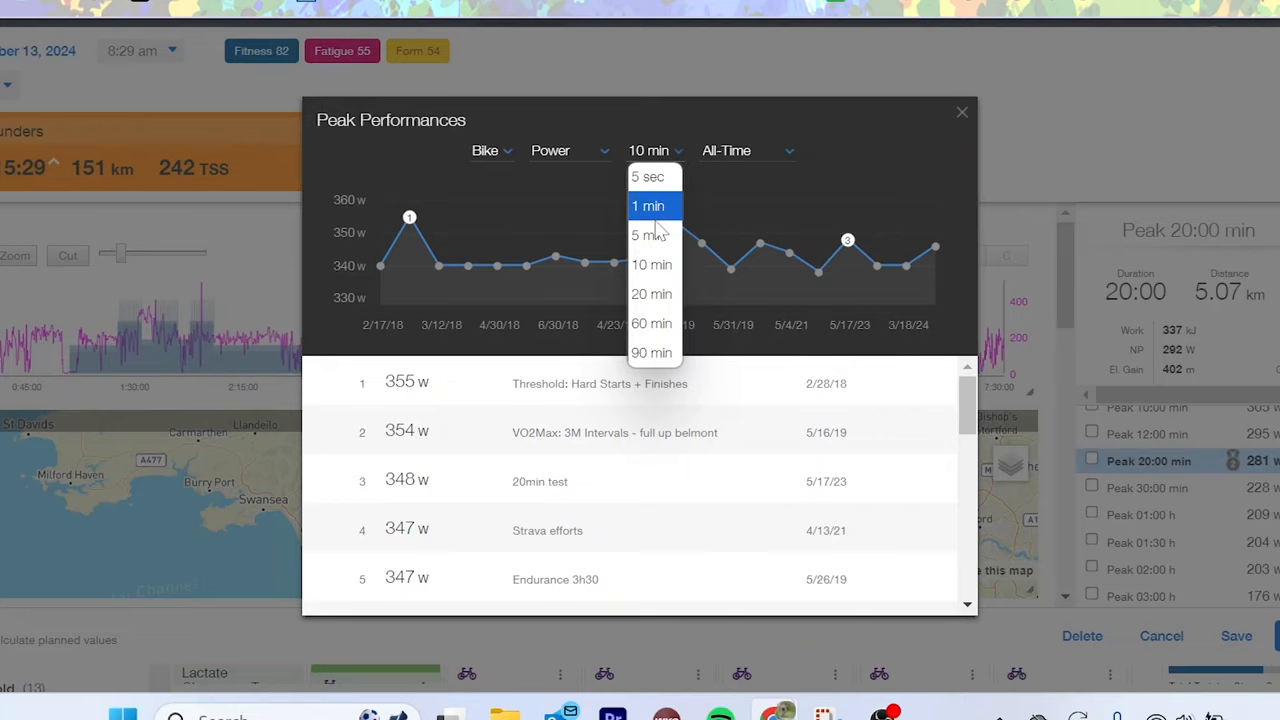
{"action": "mouse_move", "coordinate": [652, 264]}
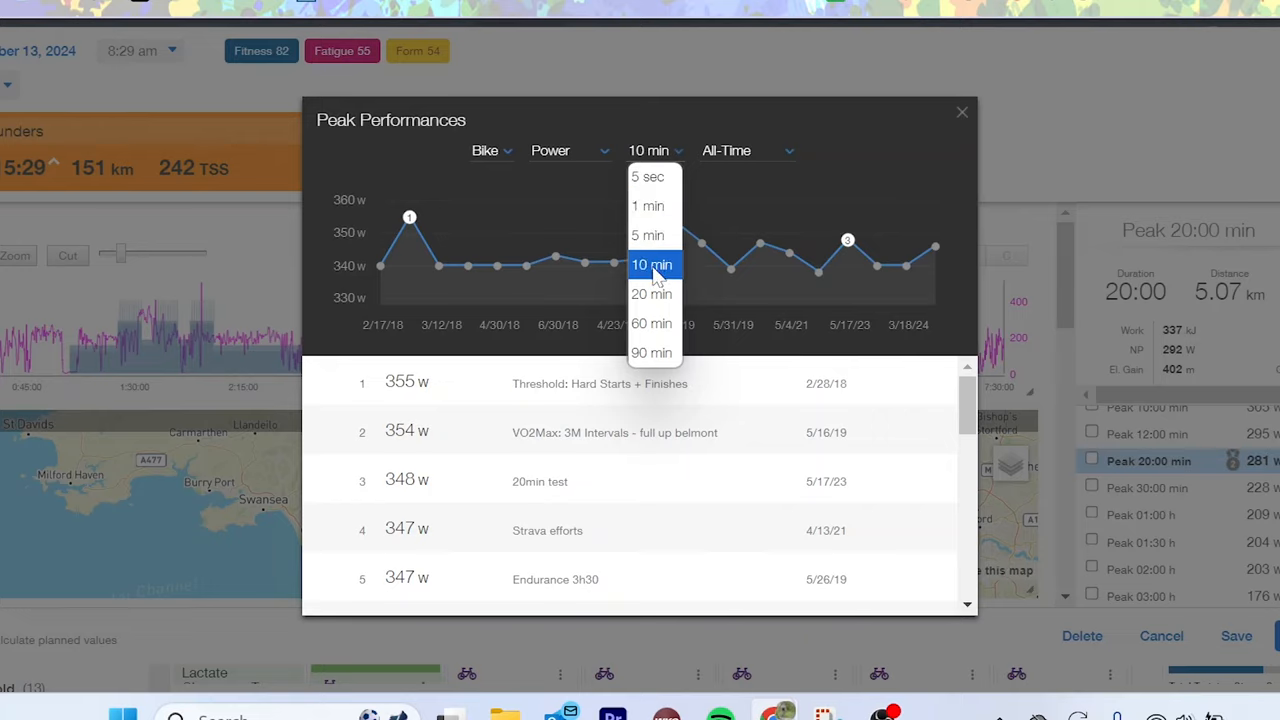
- Pick a peak duration in Peak Performances and reopen the duration dropdown
{"action": "left_click", "coordinate": [651, 264]}
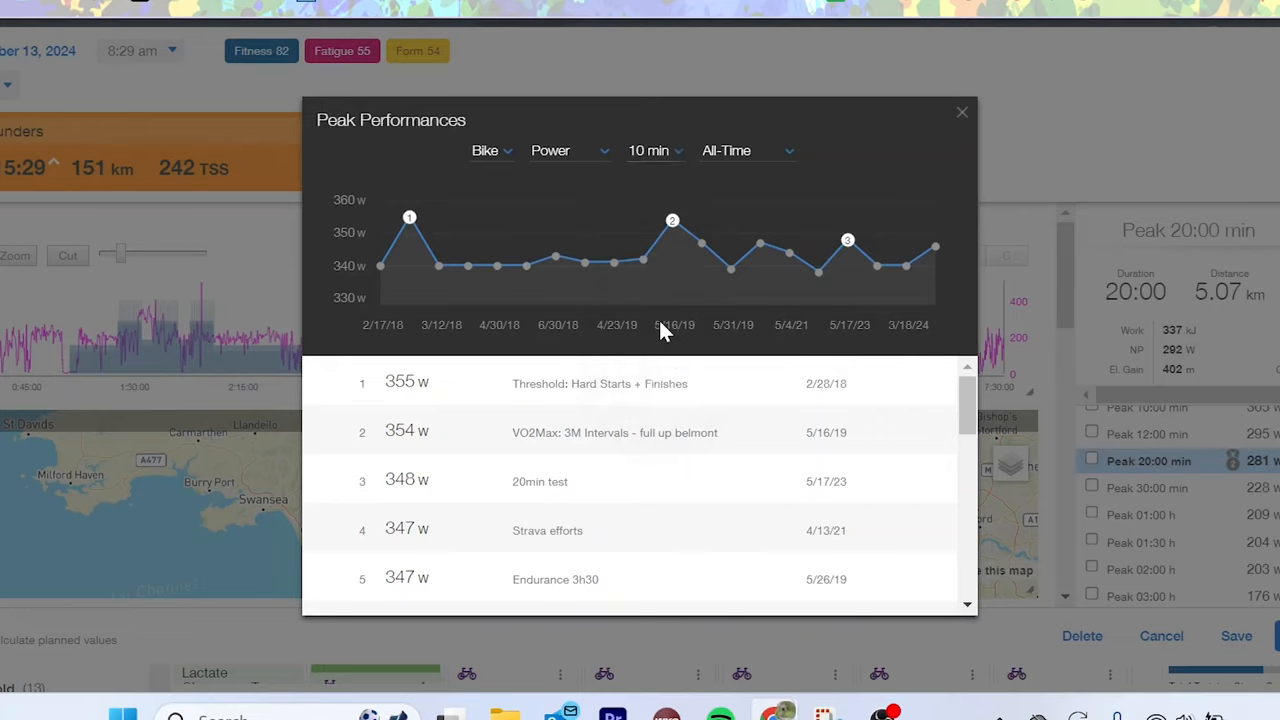
{"action": "left_click", "coordinate": [648, 150]}
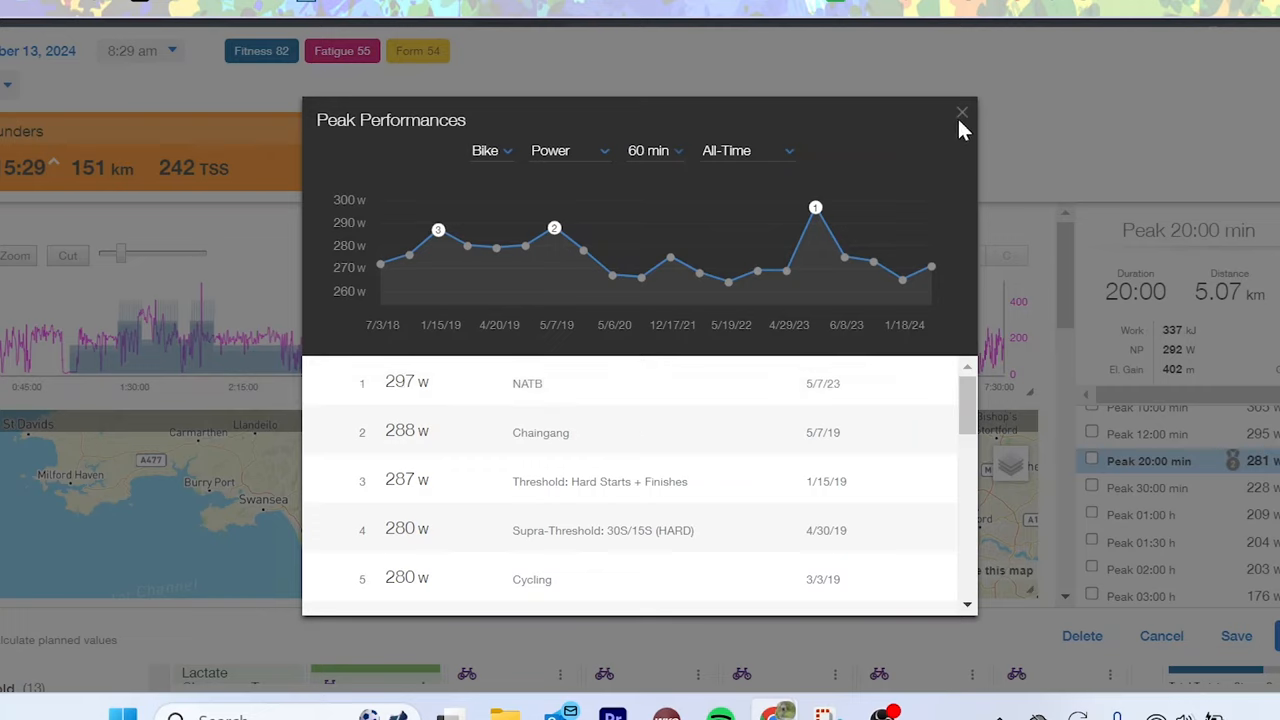
{"action": "mouse_move", "coordinate": [958, 118]}
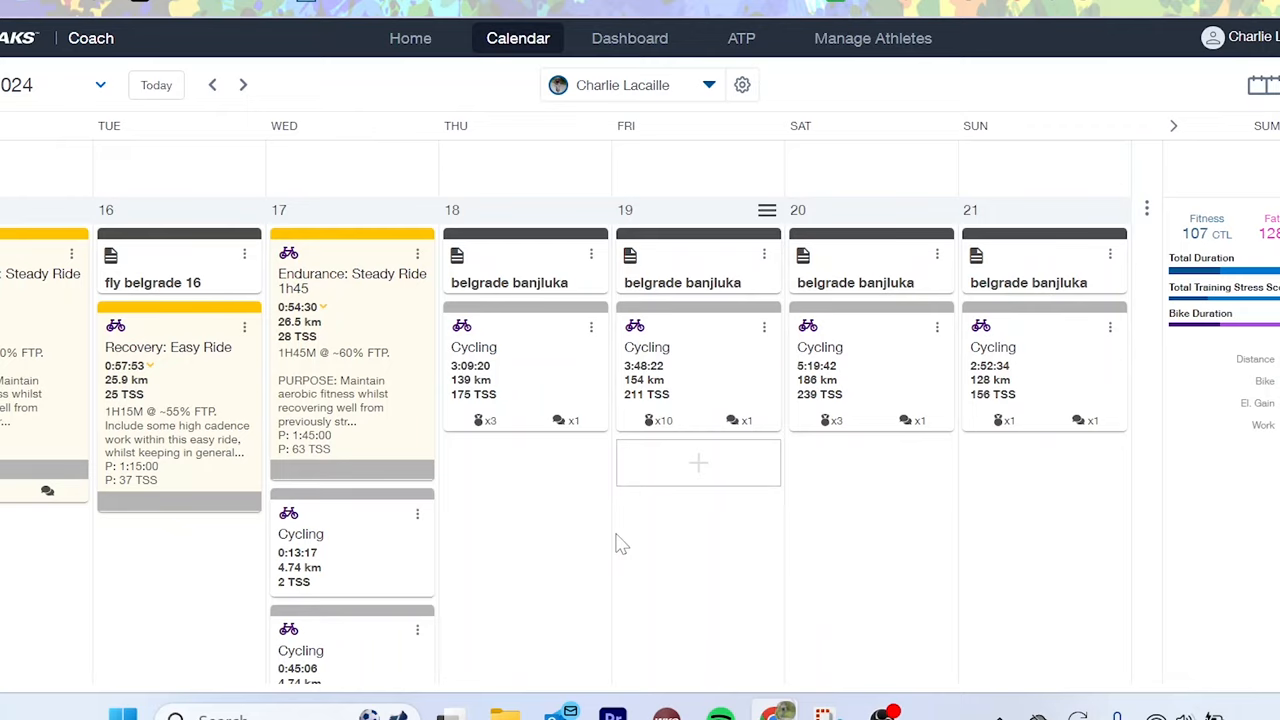
- Scroll the calendar through late April to the week starting April 30
{"action": "scroll", "scroll_direction": "down", "scroll_amount": 3}
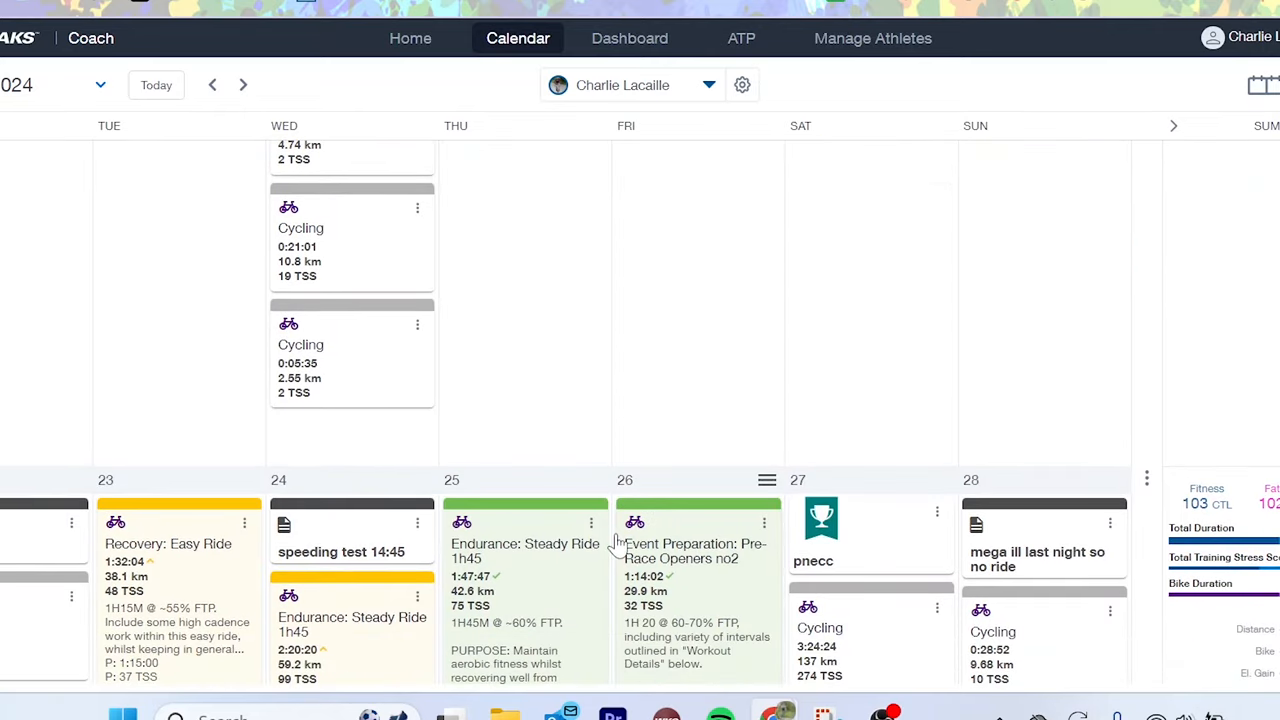
{"action": "scroll", "scroll_direction": "down", "scroll_amount": 3}
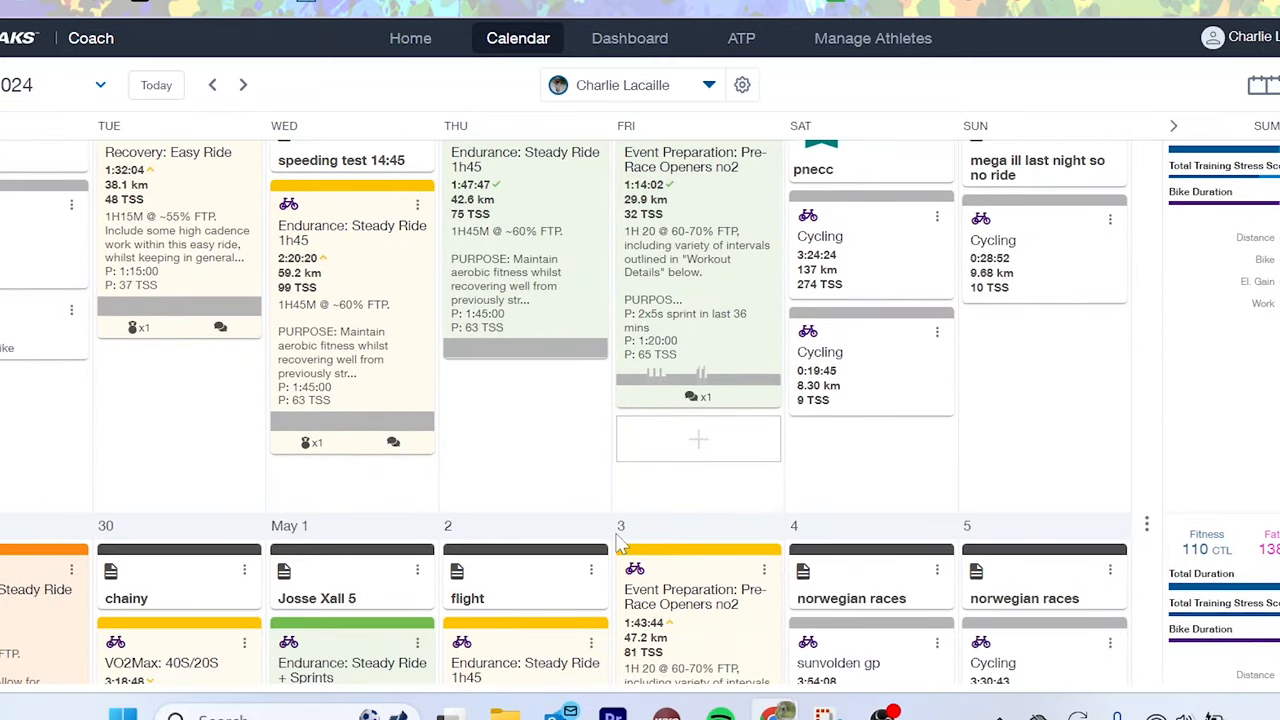
{"action": "scroll", "scroll_direction": "down", "scroll_amount": 3}
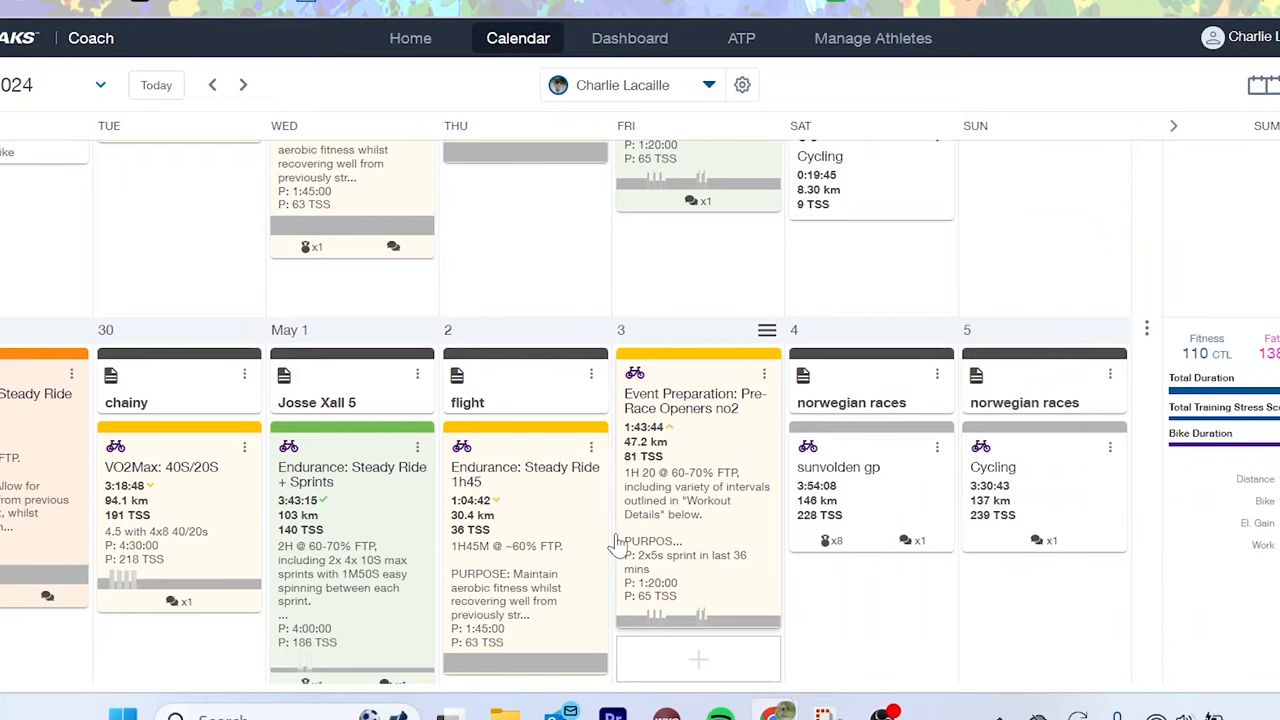
{"action": "scroll", "scroll_direction": "down", "scroll_amount": 3}
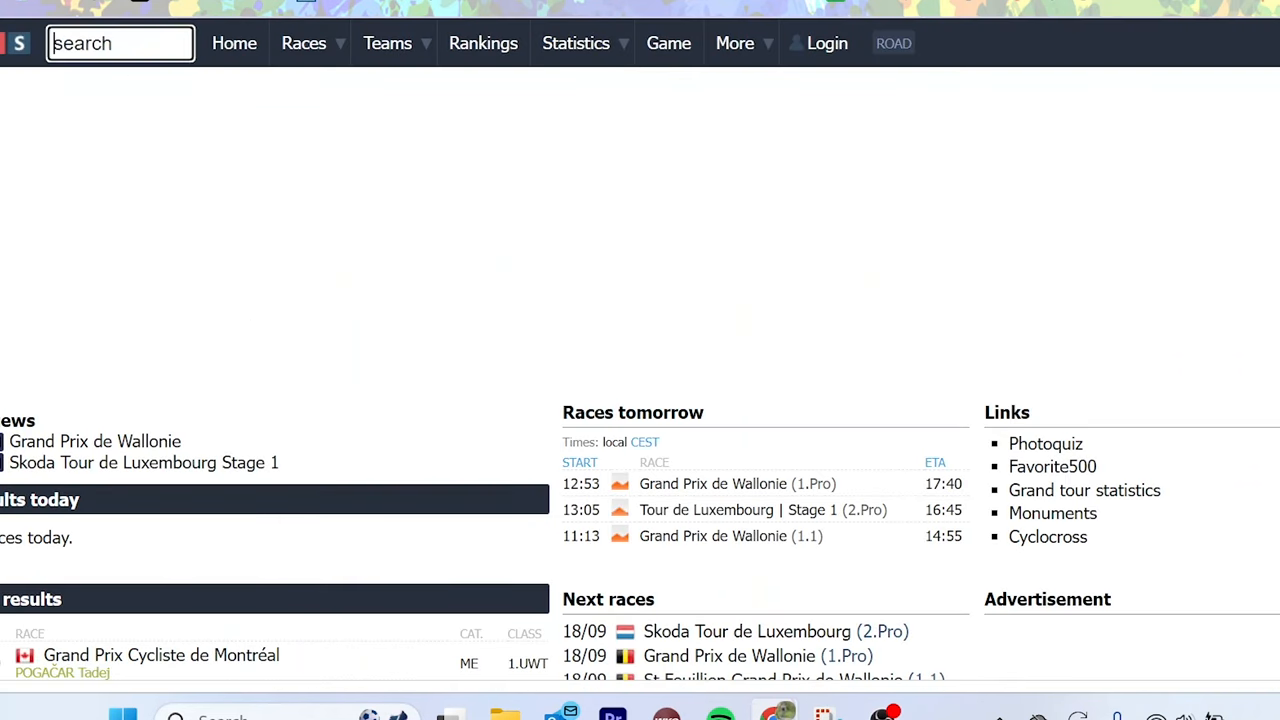
- Search ProCyclingStats for 'LACAILLE Cha', open the rider profile and scroll to results
{"action": "type", "text": "lacai"}
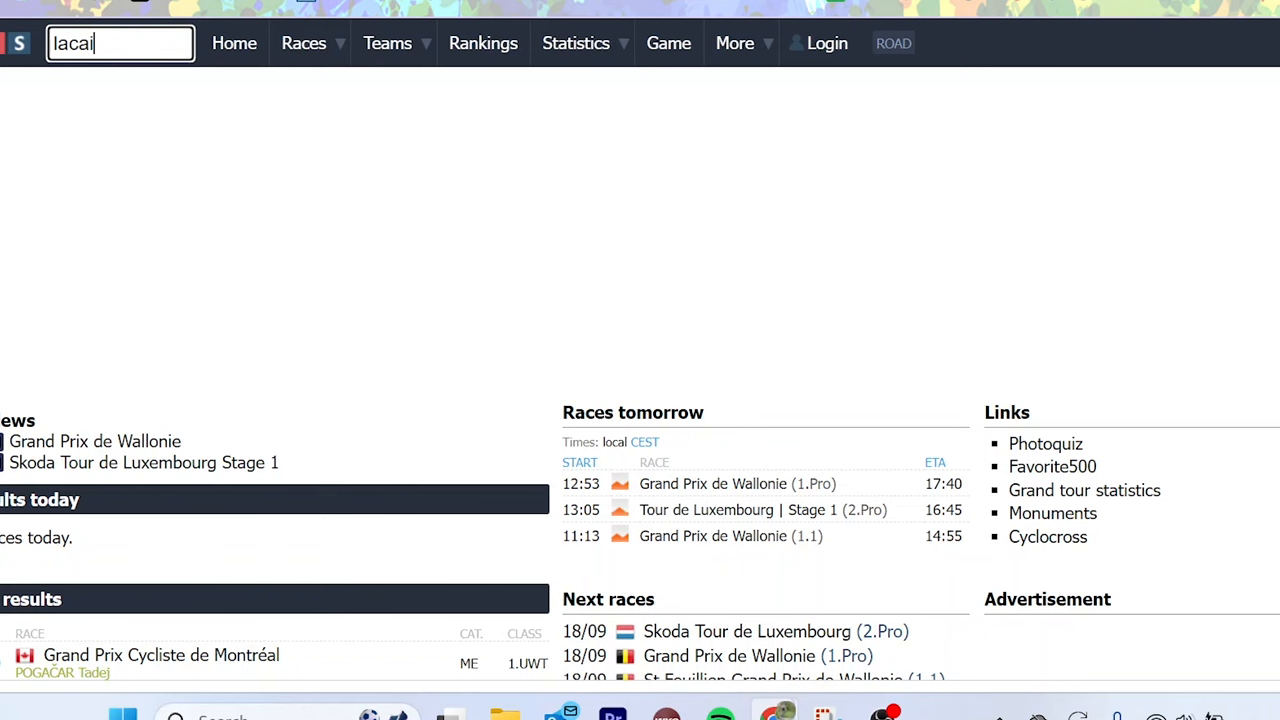
{"action": "type", "text": "LACAILLE Cha"}
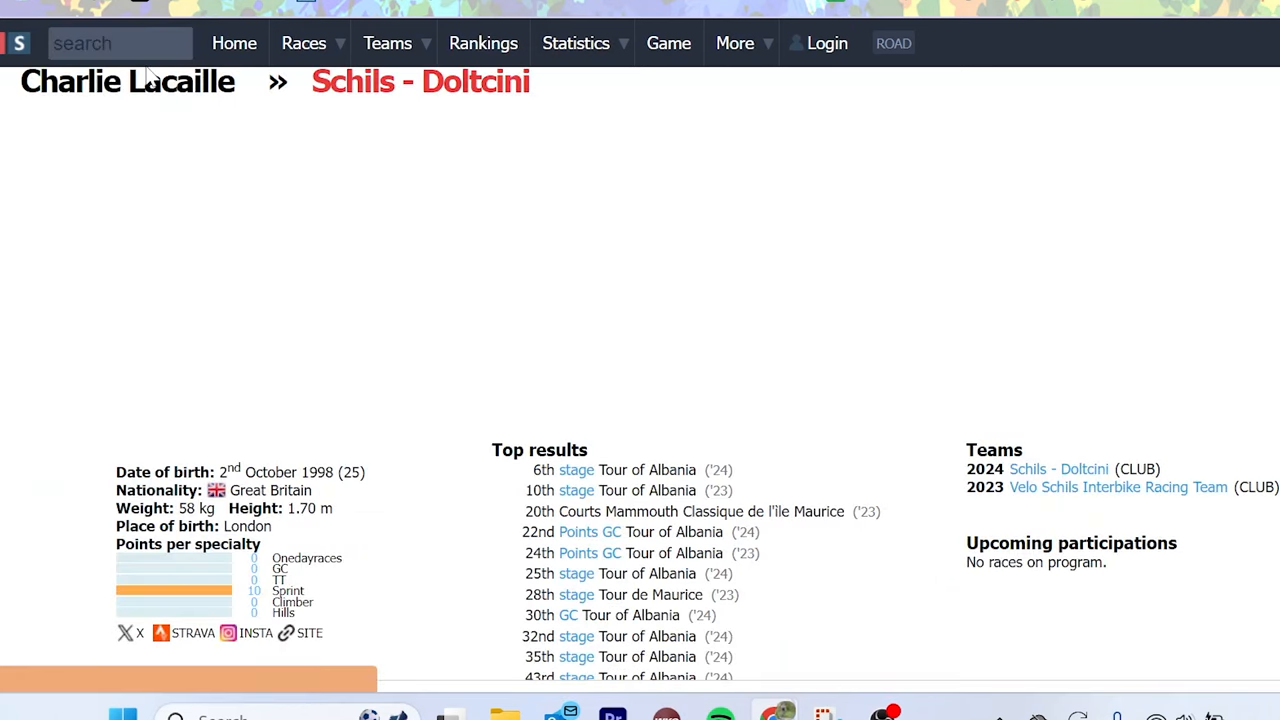
{"action": "scroll", "scroll_direction": "down", "scroll_amount": 3}
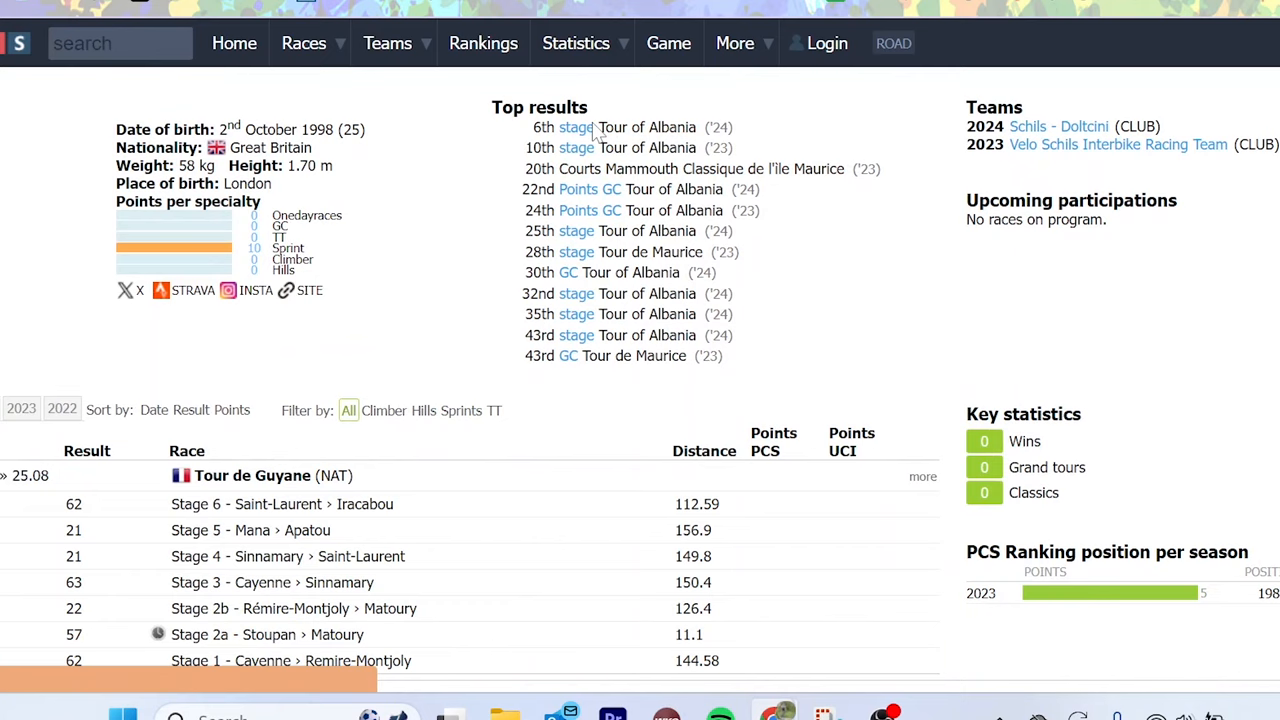
{"action": "mouse_move", "coordinate": [595, 130]}
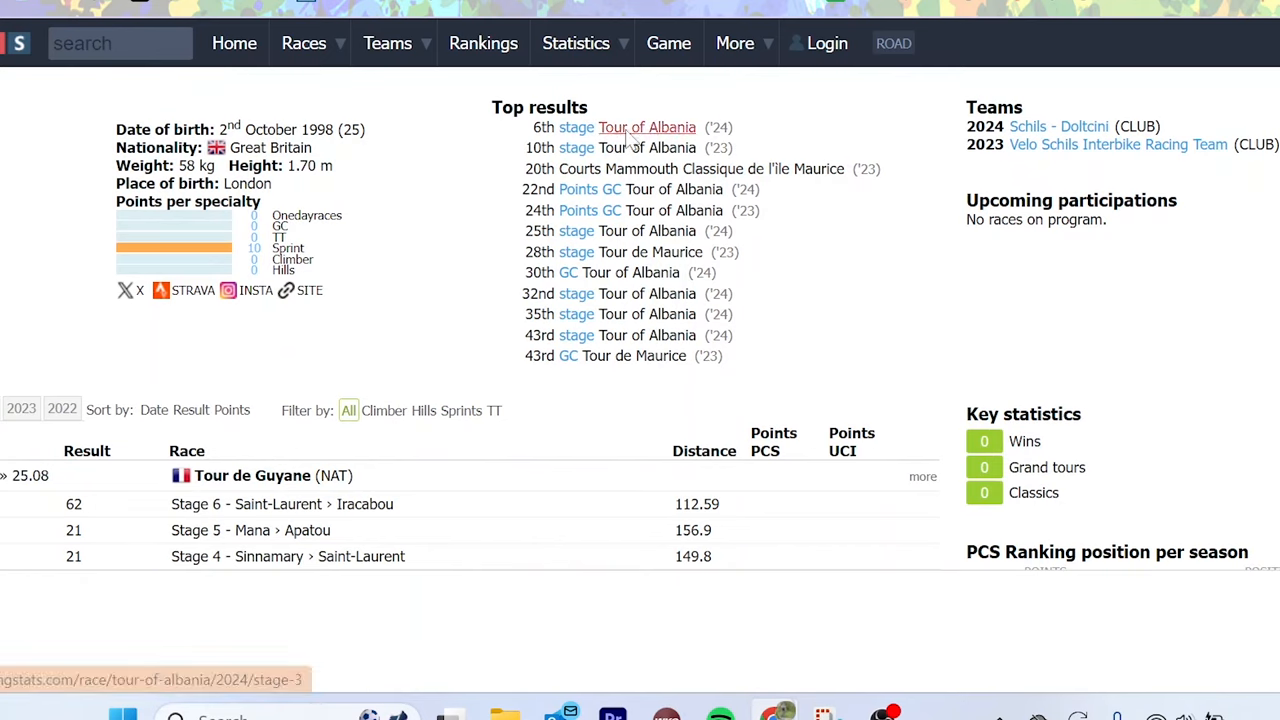
{"action": "left_click", "coordinate": [921, 476]}
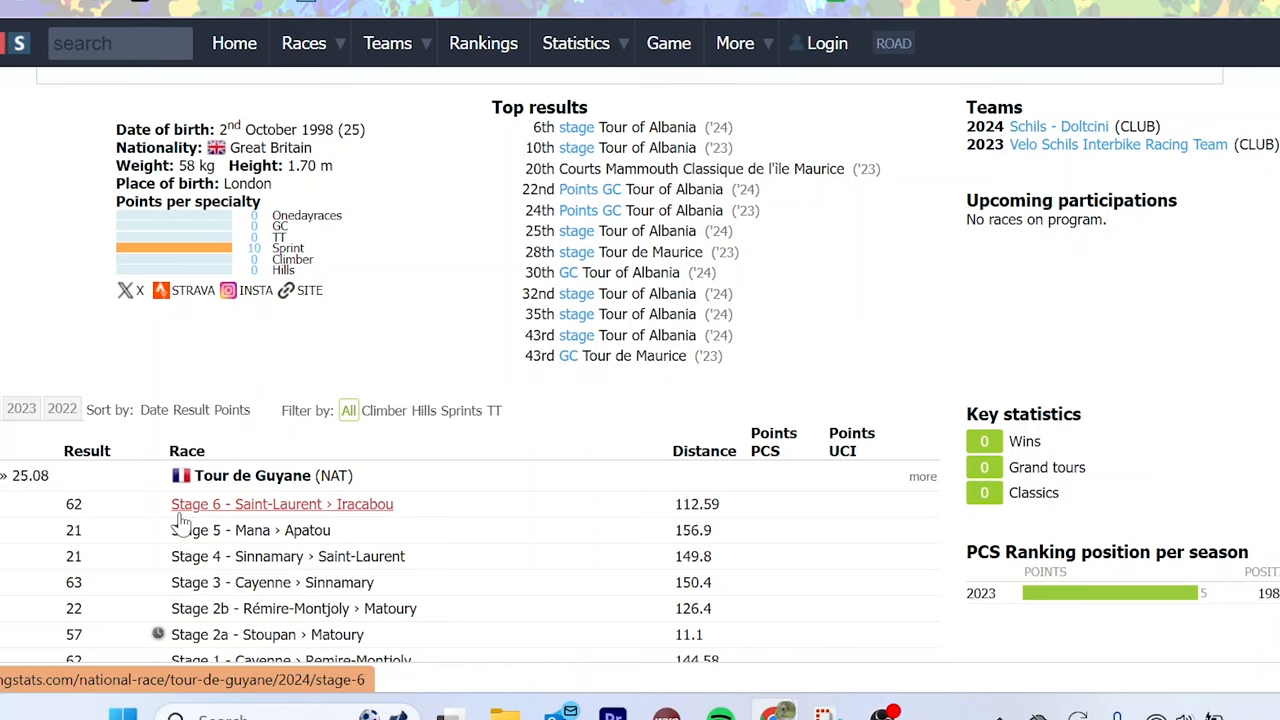
{"action": "scroll", "scroll_direction": "down", "scroll_amount": 3}
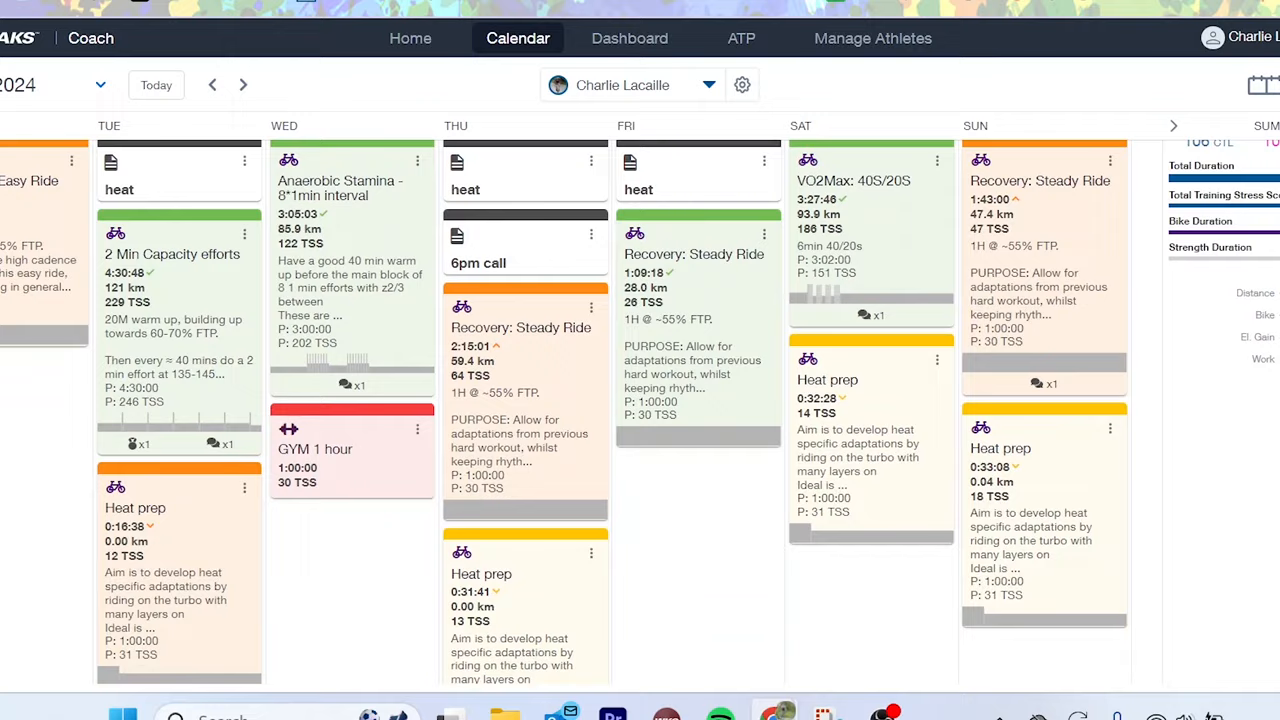
- Scroll the calendar through July and August to the week of August 13–18 with Tour de Guyane
{"action": "scroll", "scroll_direction": "down", "scroll_amount": 3}
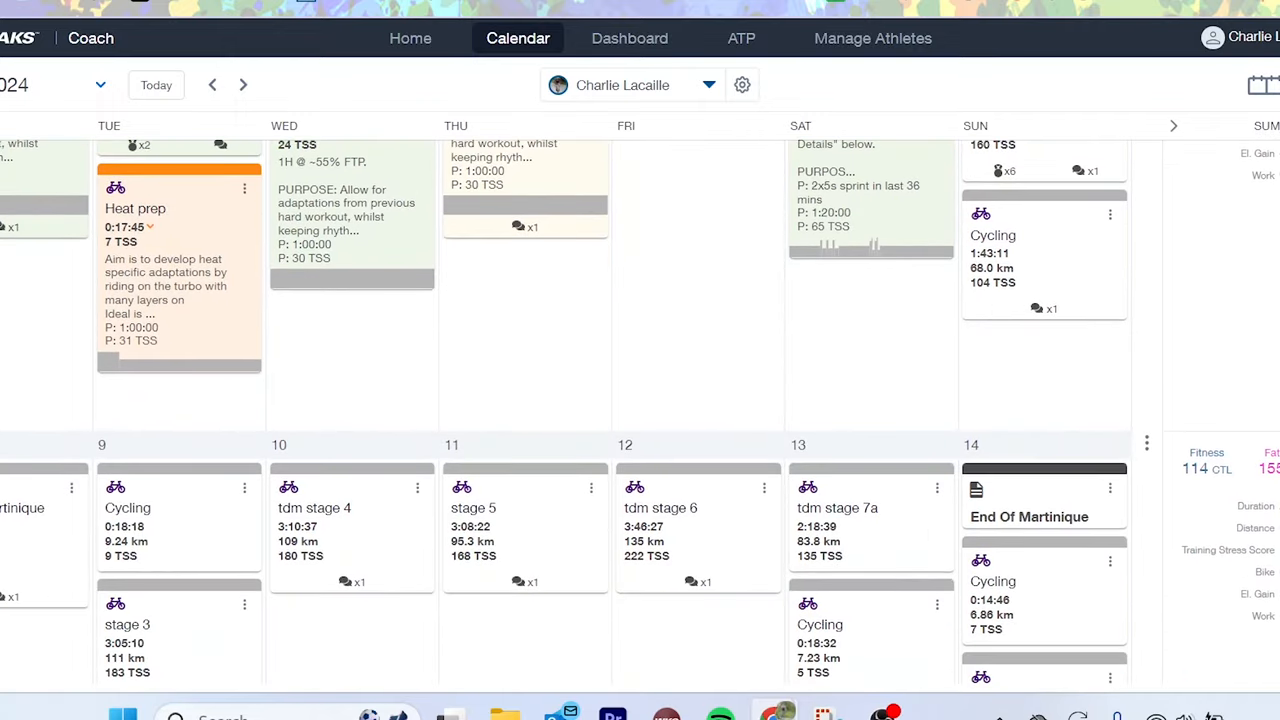
{"action": "scroll", "scroll_direction": "down", "scroll_amount": 3}
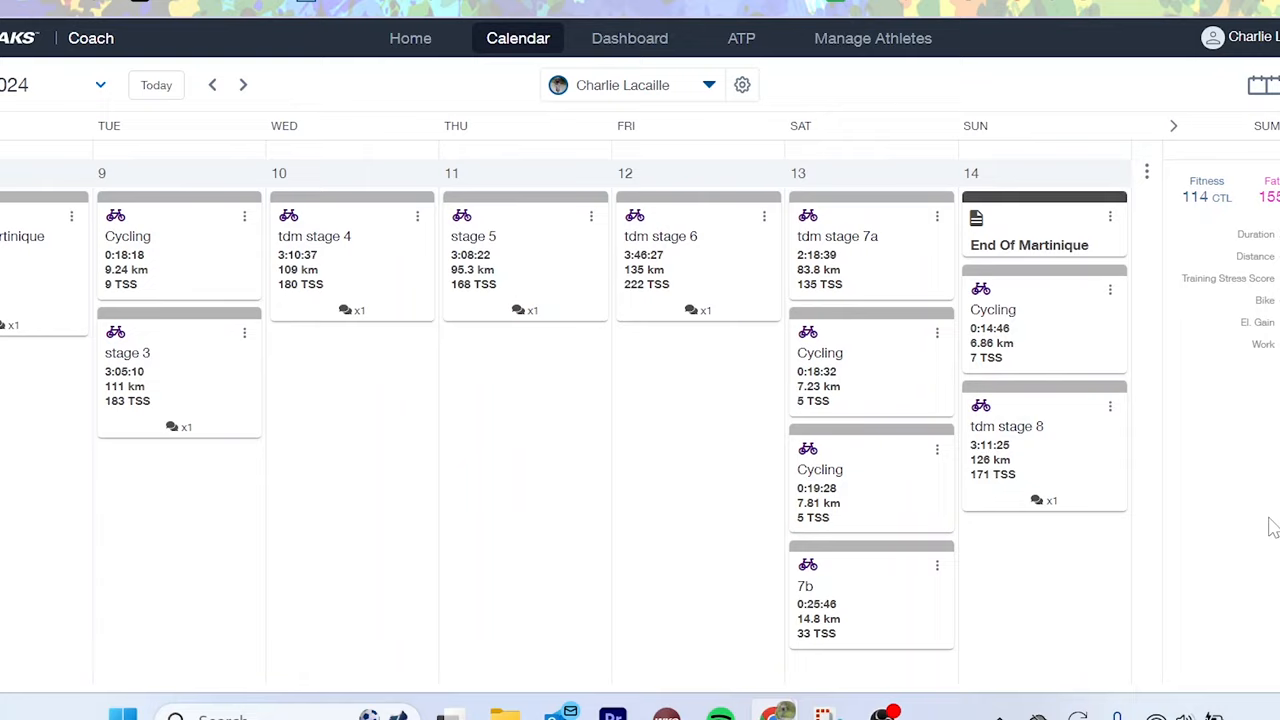
{"action": "scroll", "scroll_direction": "down", "scroll_amount": 3}
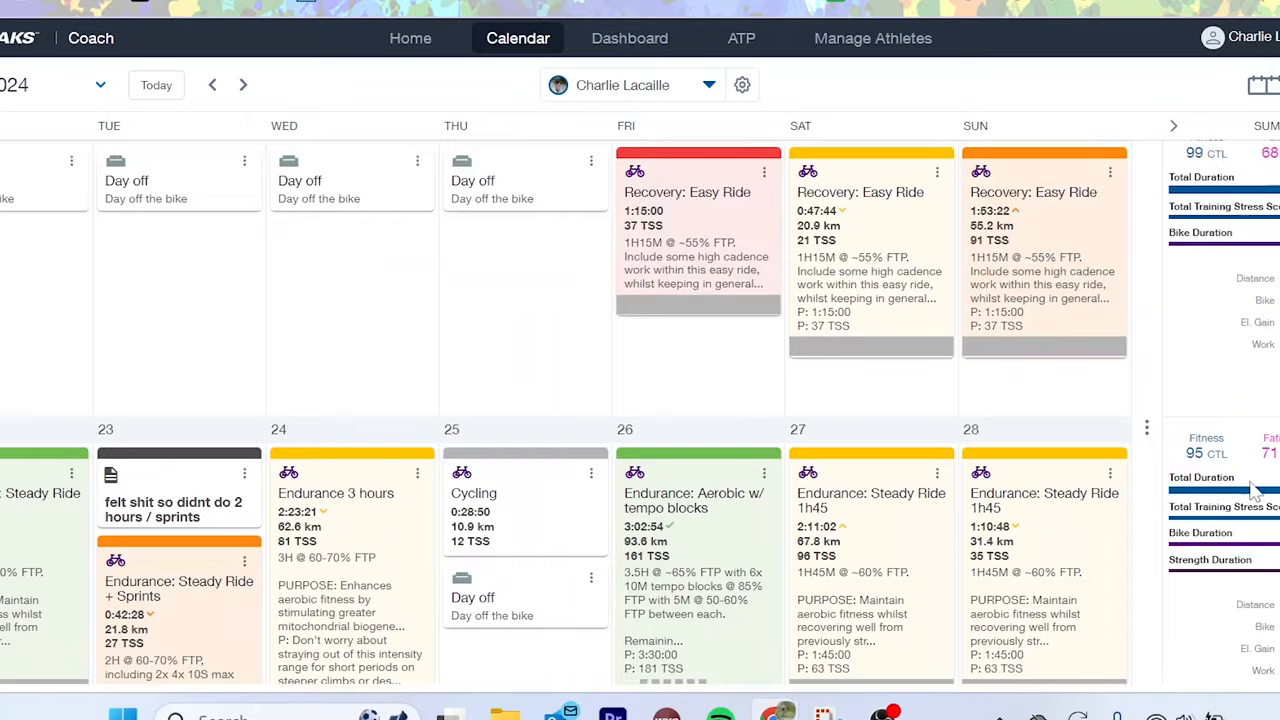
{"action": "scroll", "scroll_direction": "down", "scroll_amount": 3}
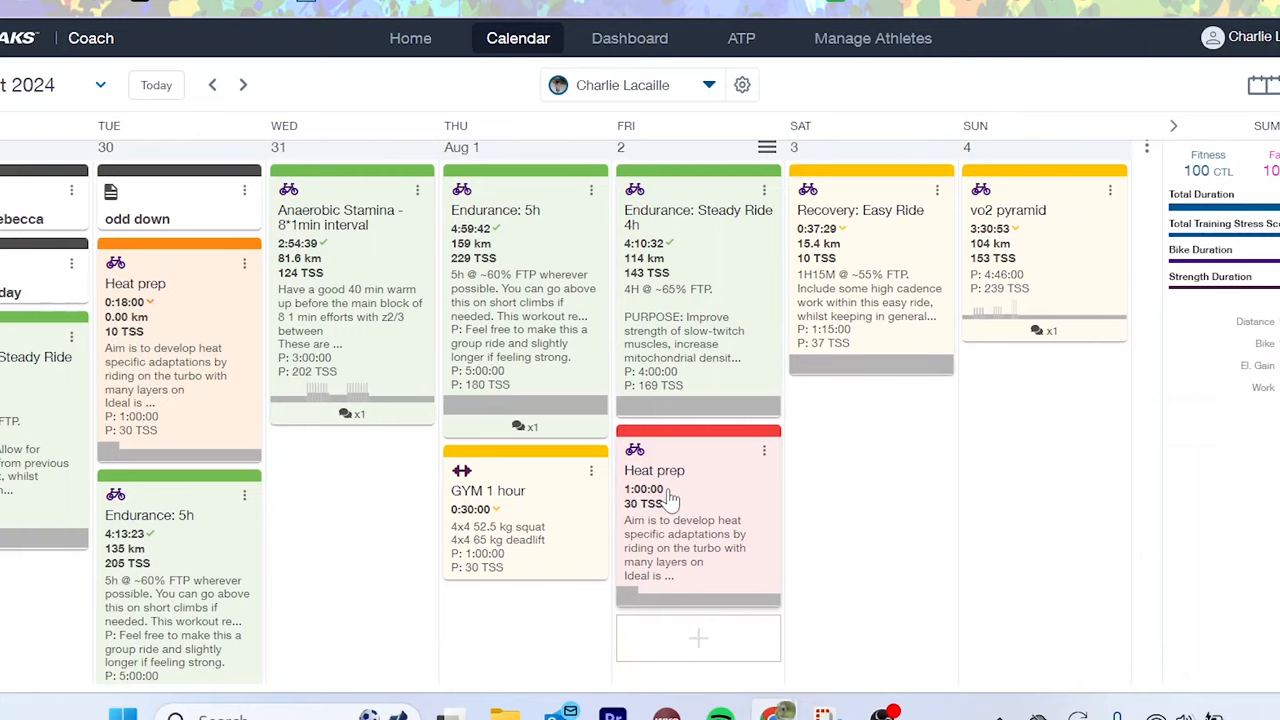
{"action": "scroll", "scroll_direction": "down", "scroll_amount": 3}
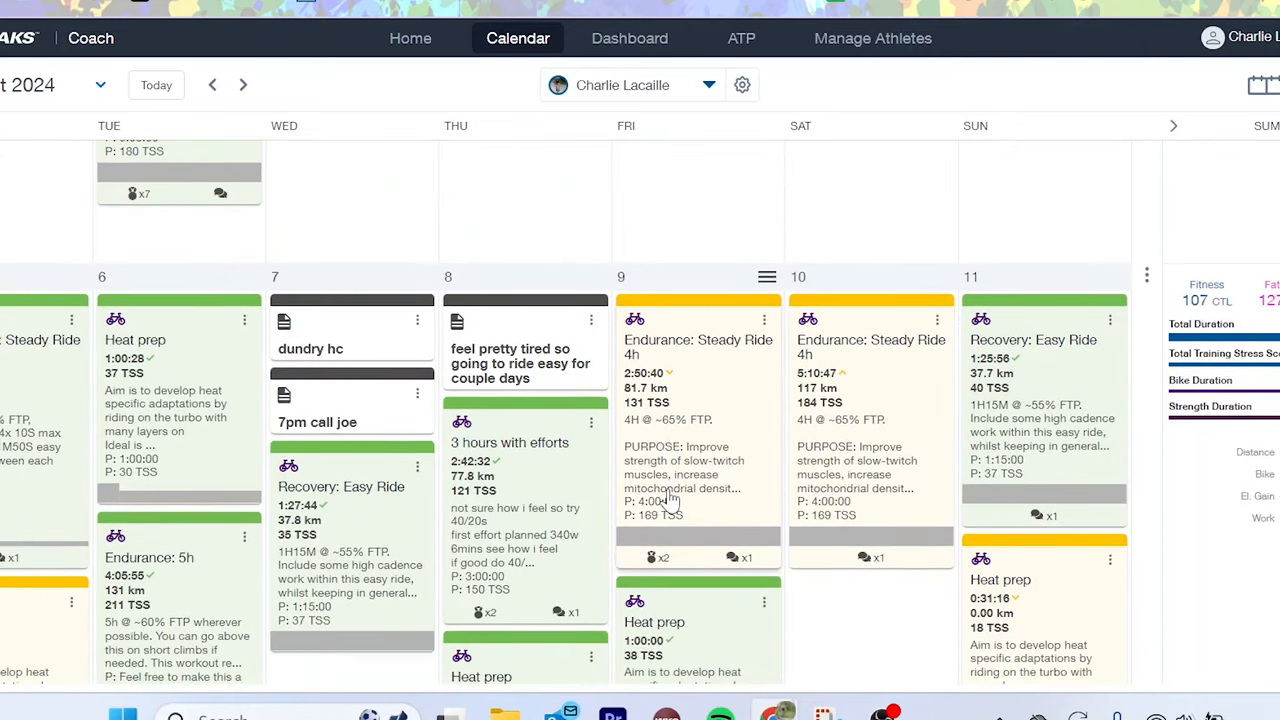
{"action": "scroll", "scroll_direction": "down", "scroll_amount": 3}
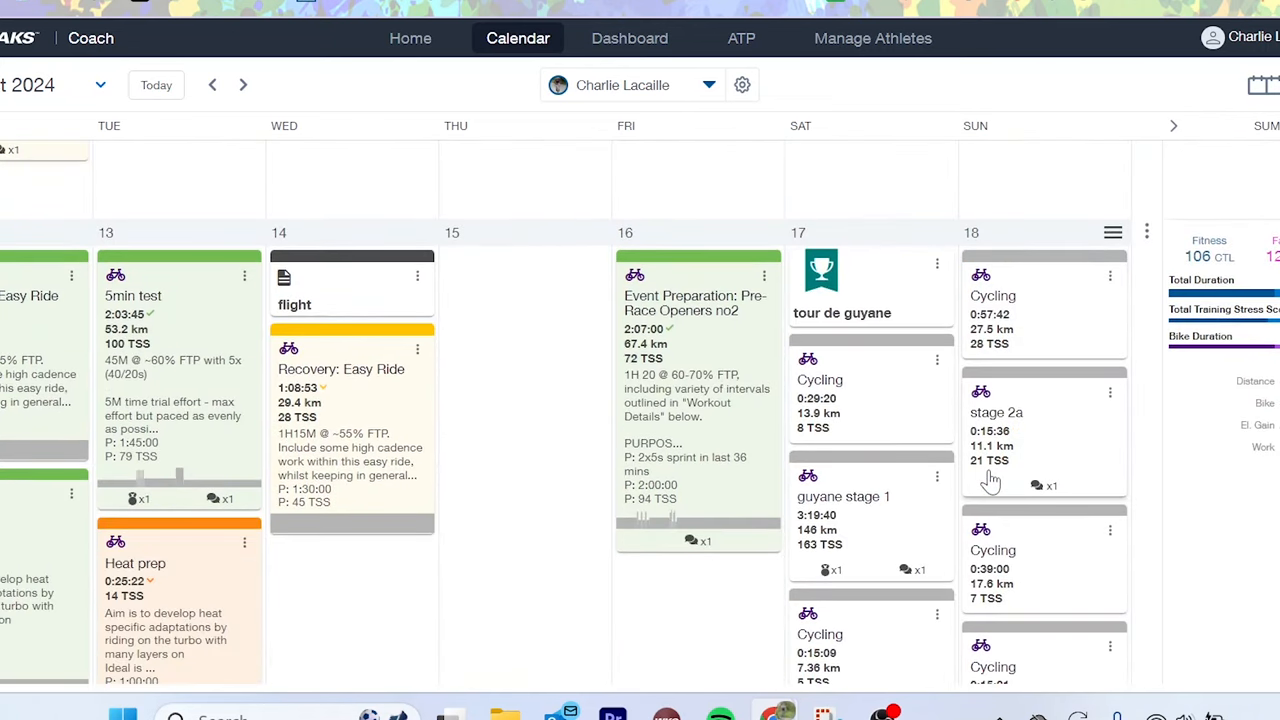
- Scroll to early September 2024 showing the Go Majorca note on the 6th, and select an empty day
{"action": "scroll", "scroll_direction": "down", "scroll_amount": 3}
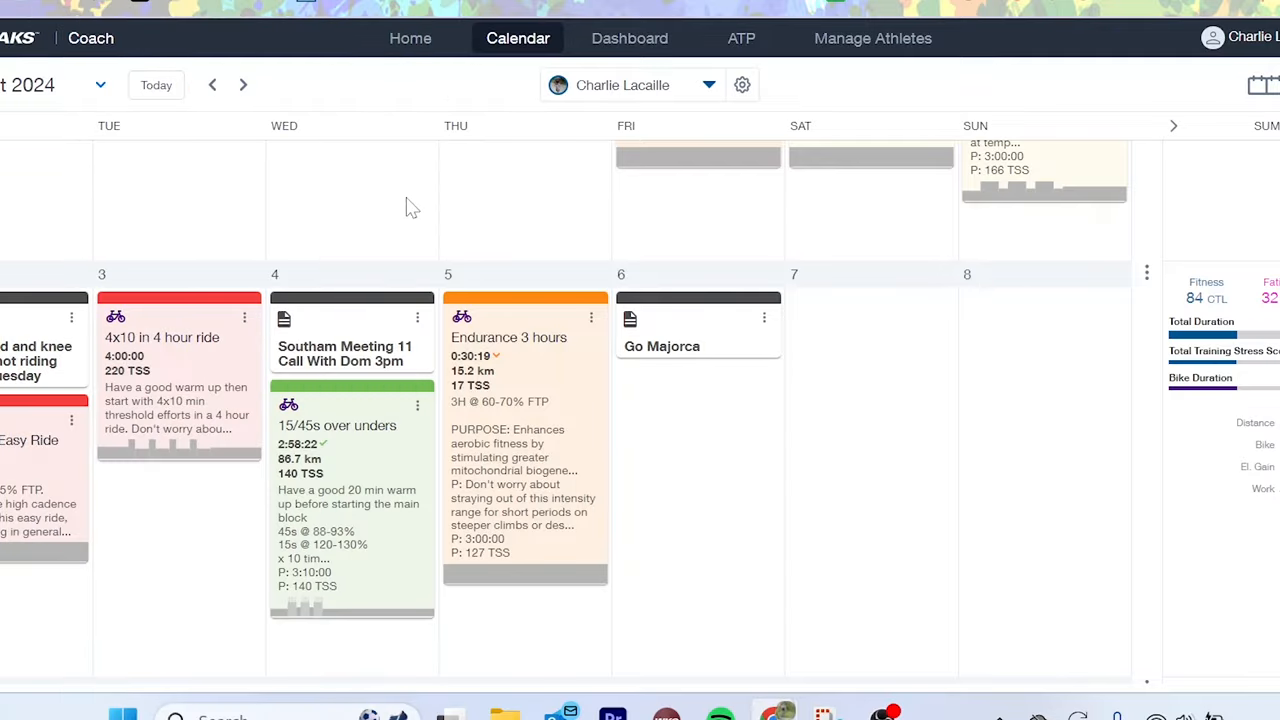
{"action": "left_click", "coordinate": [410, 198]}
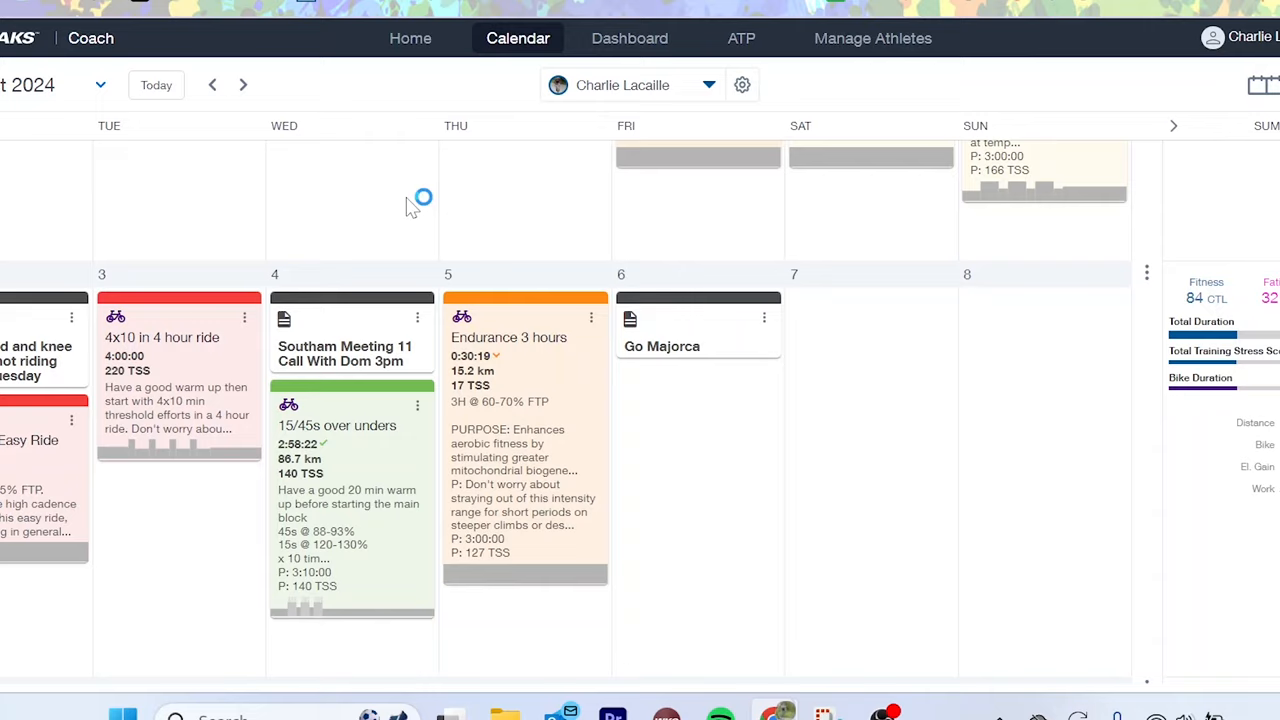